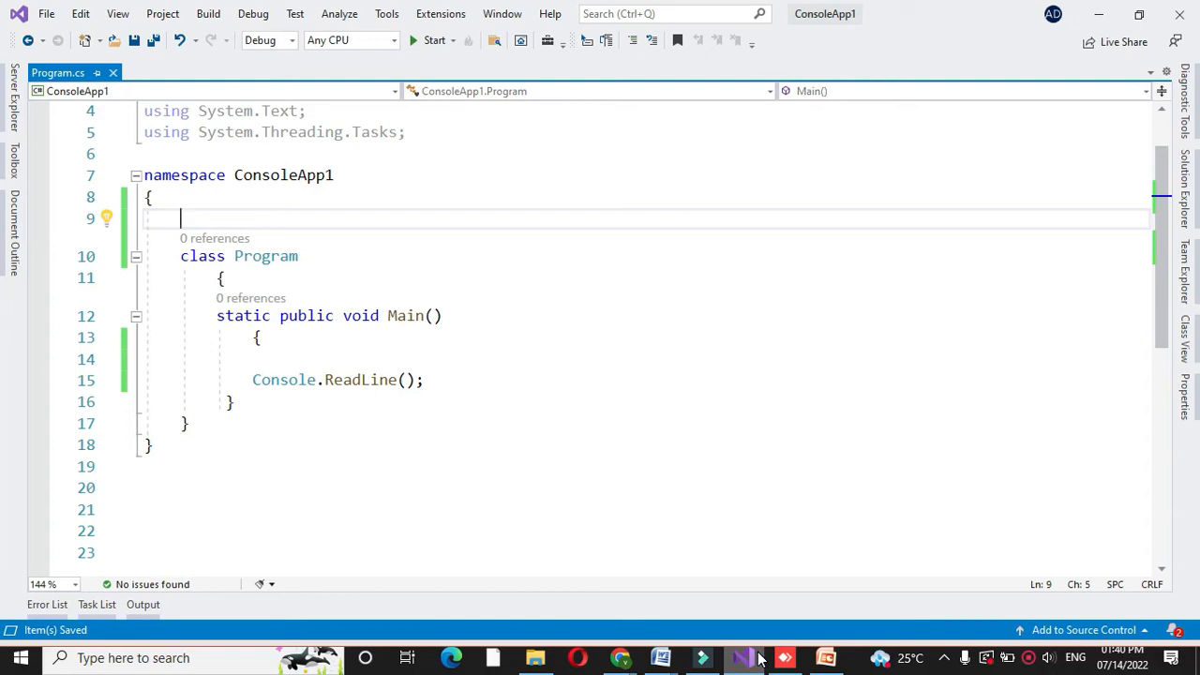
Begin a // comment inside the namespace describing the program's purpose
text(// Progra)
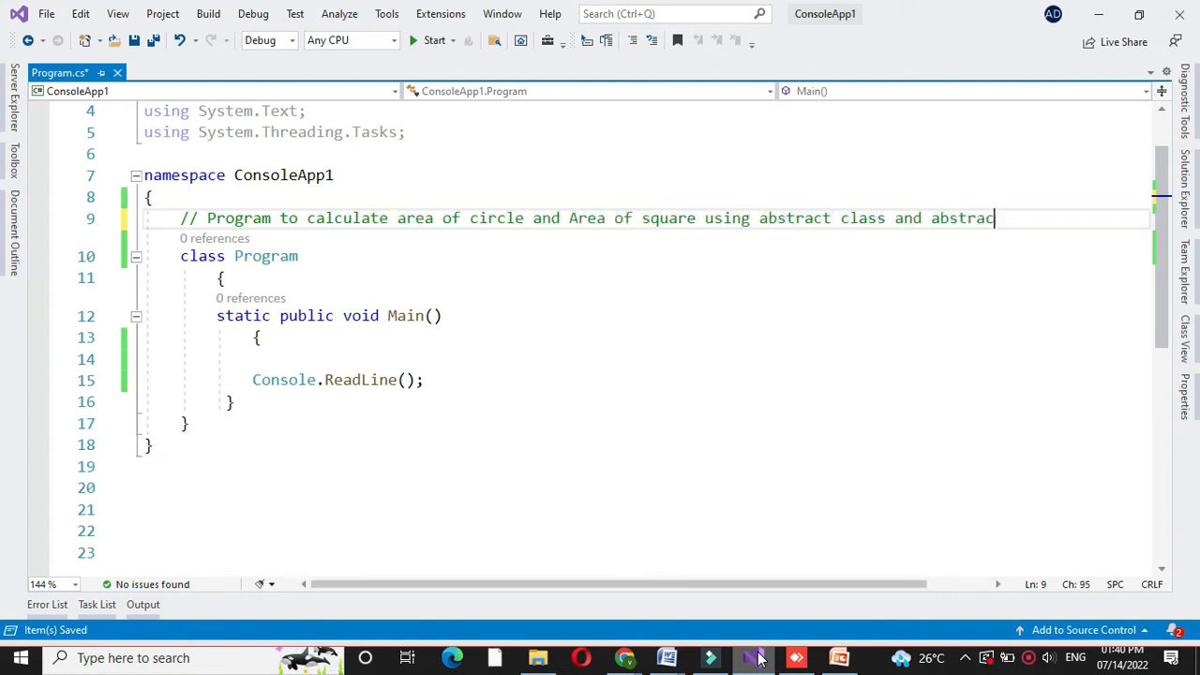
Finish the comment and declare abstract class AbsClass with public const double pi = 3.14
text(method)
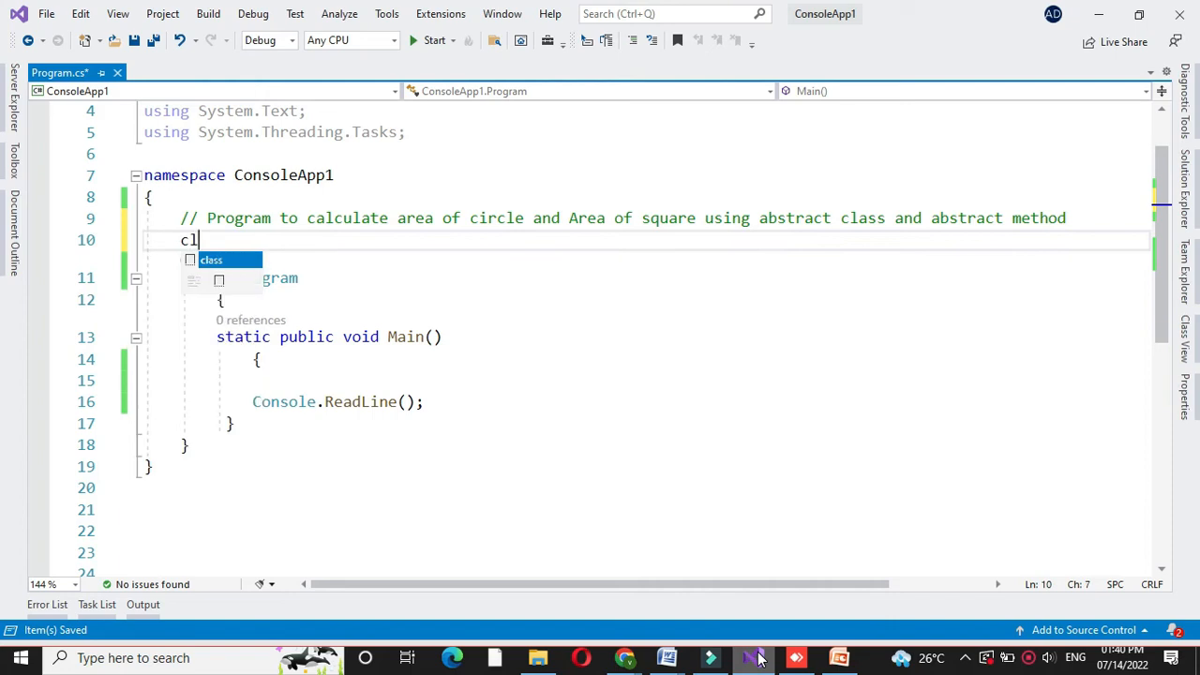
text(abstract class_A)
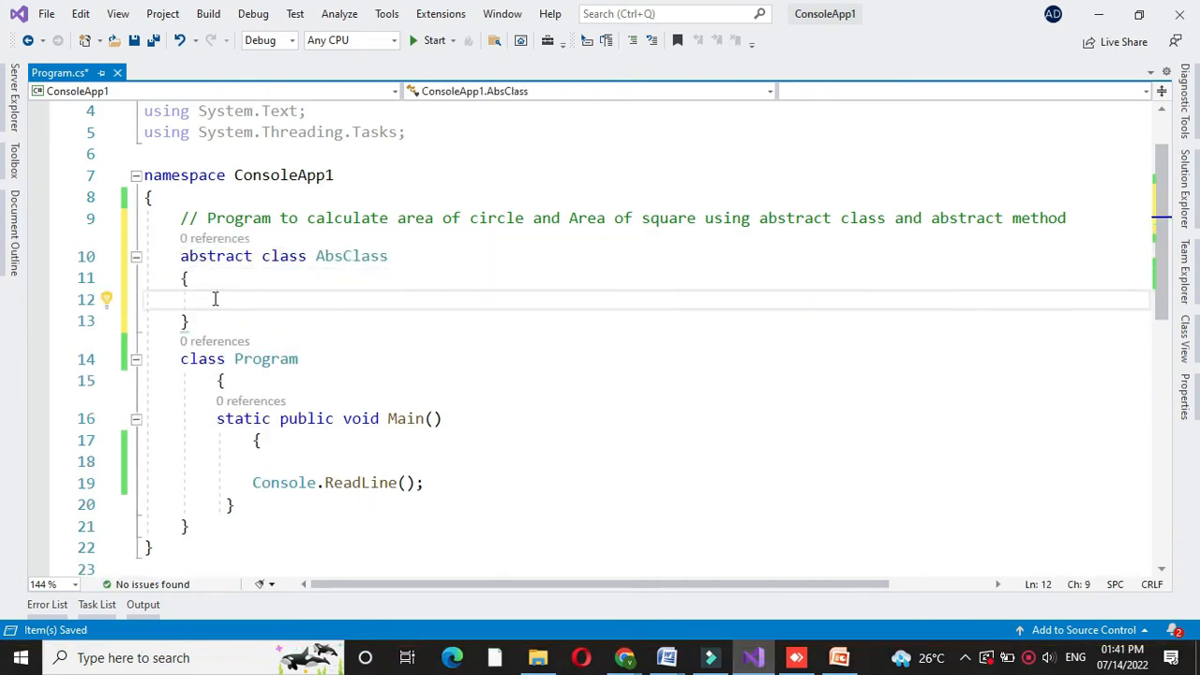
text(public)
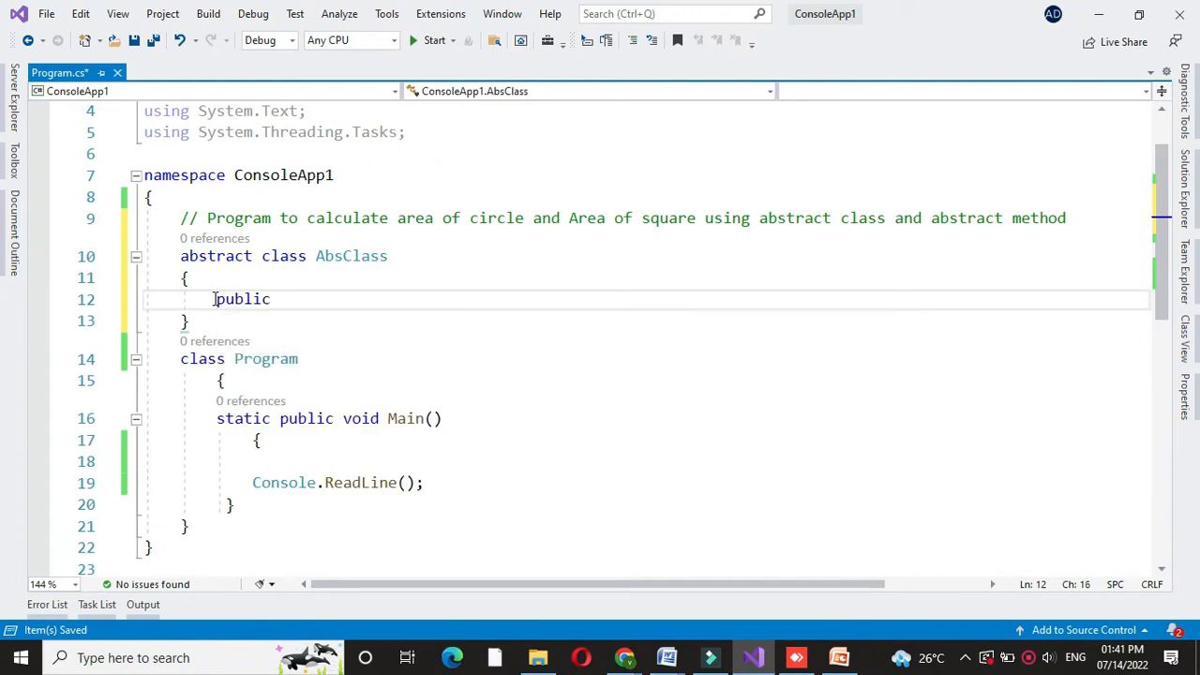
text(const d)
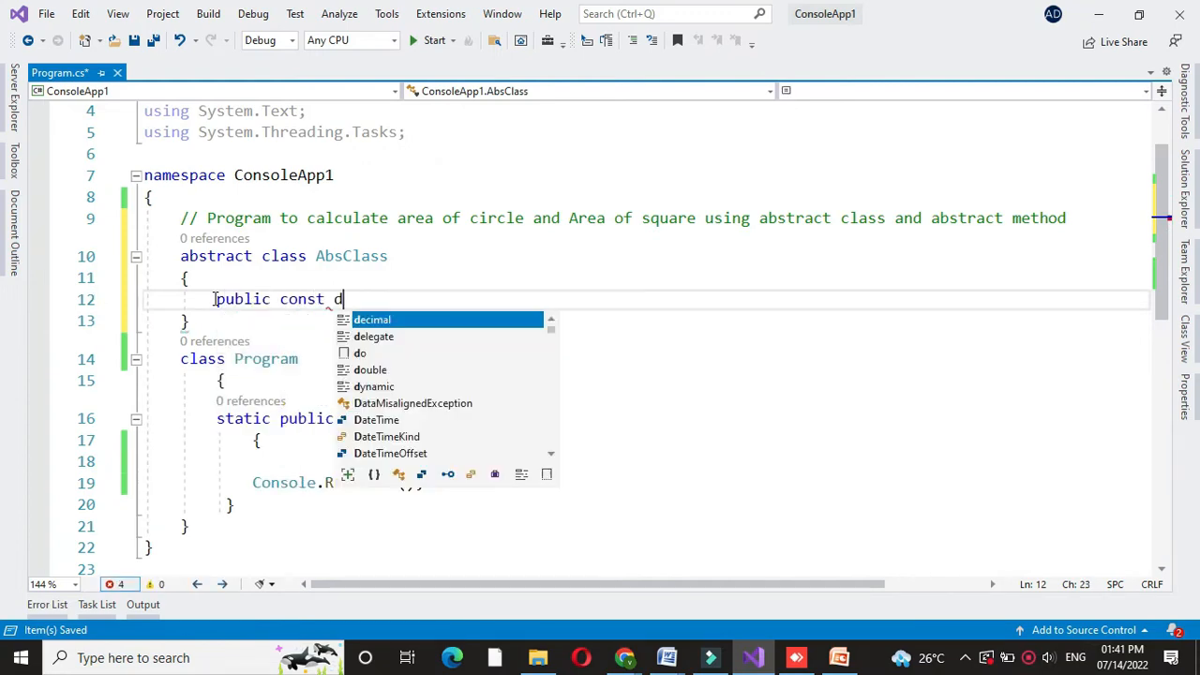
text(ouble pi)
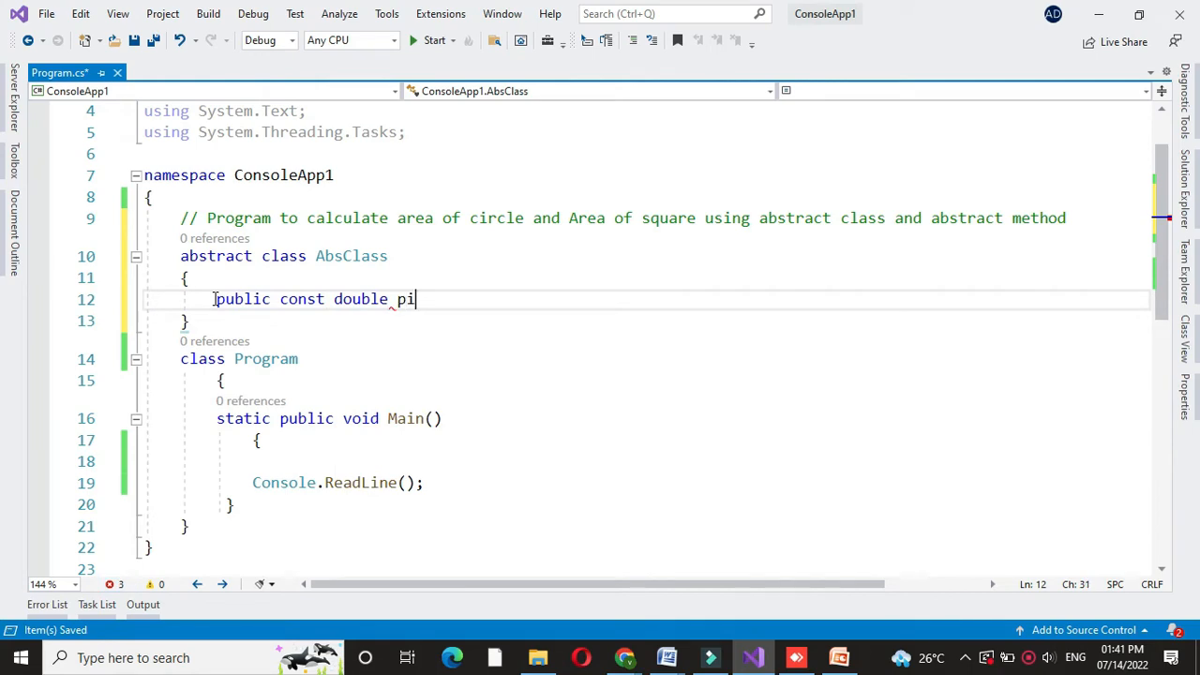
text(=3)
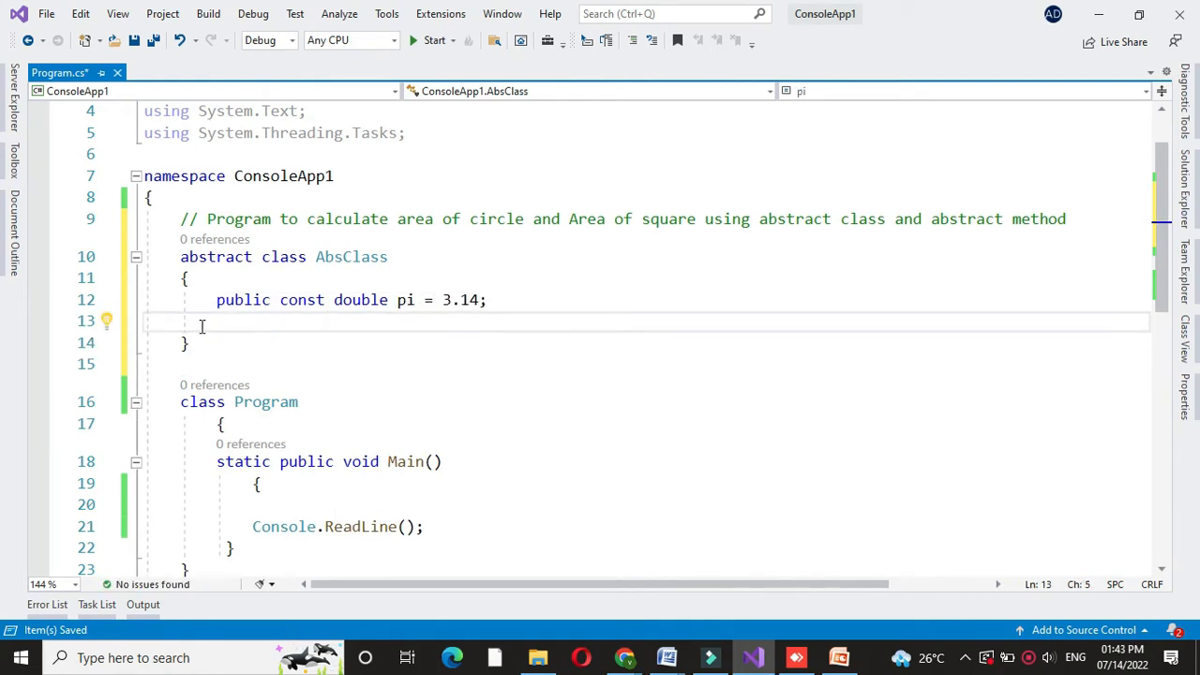
Declare the abstract method public abstract double FindArea(int side1) in AbsClass
text(p)
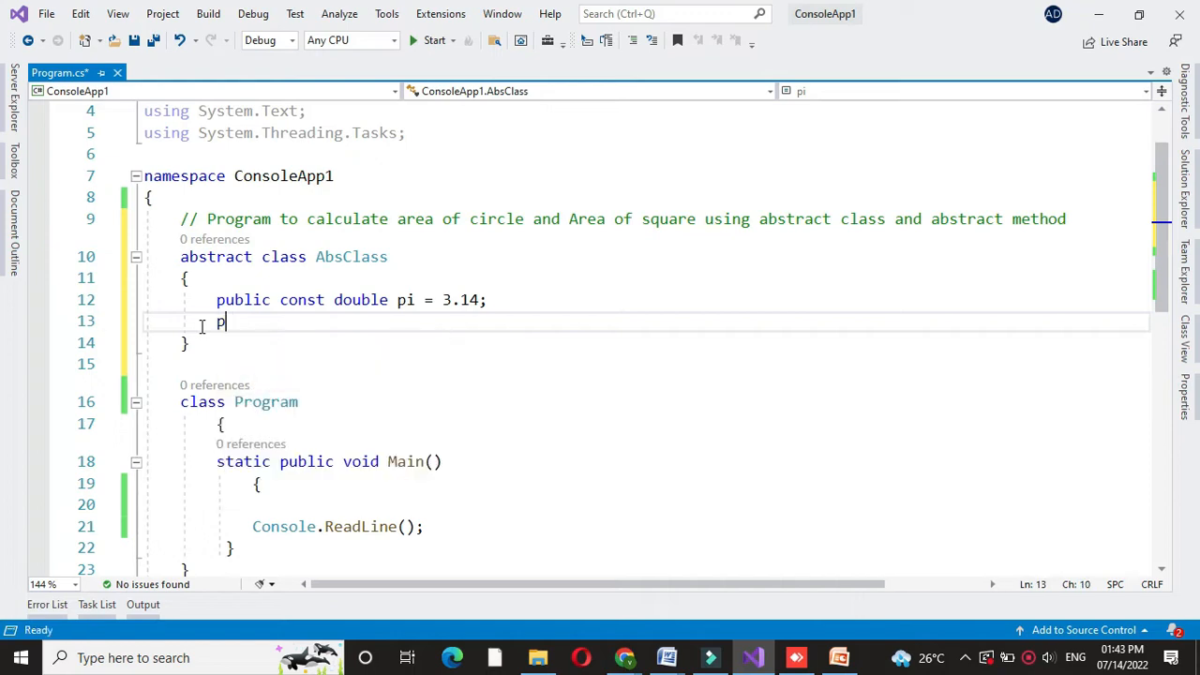
text(ublic abstract double Find)
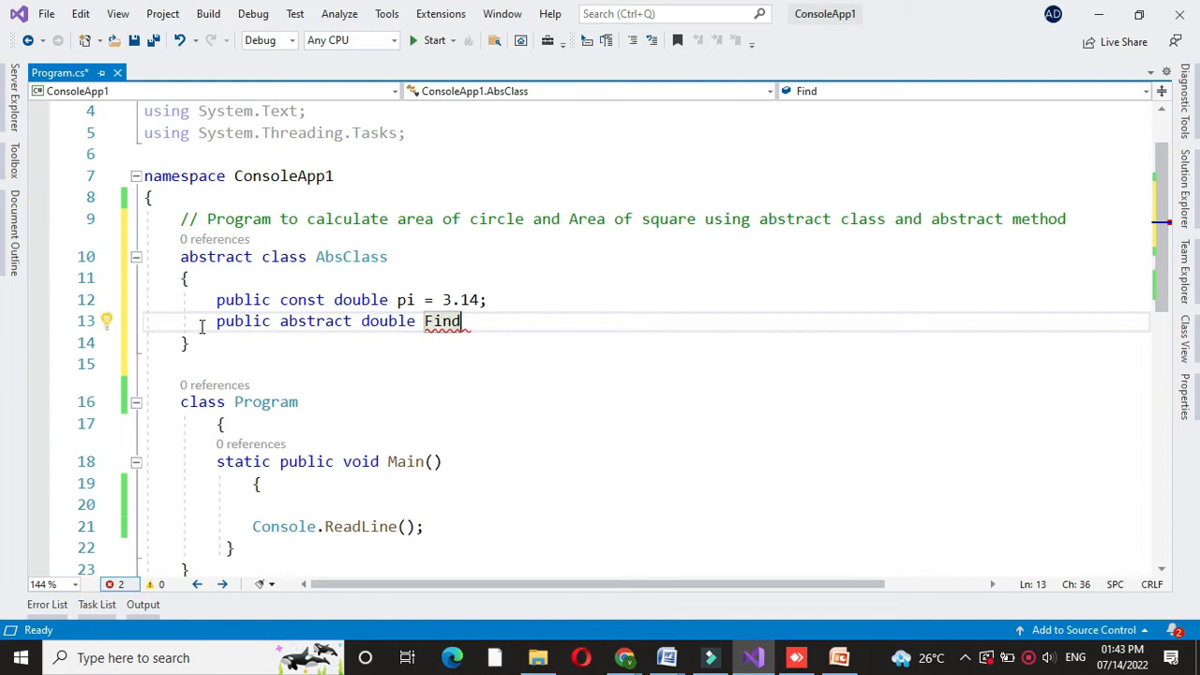
text(Area)
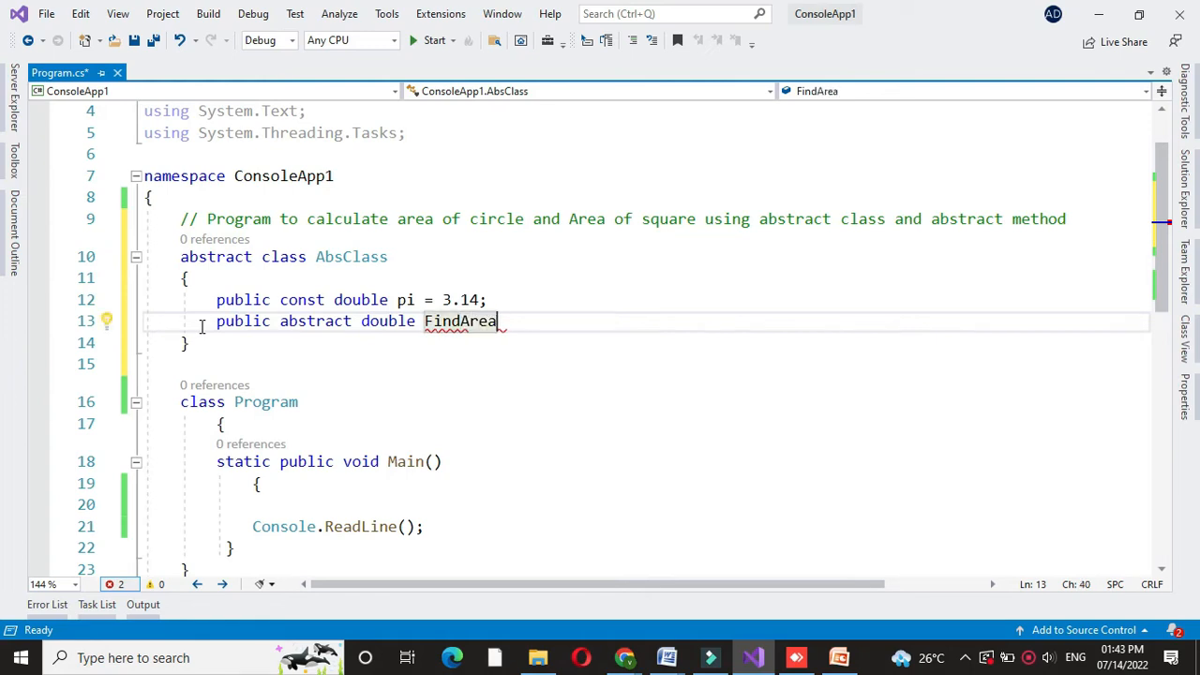
text((int side1);)
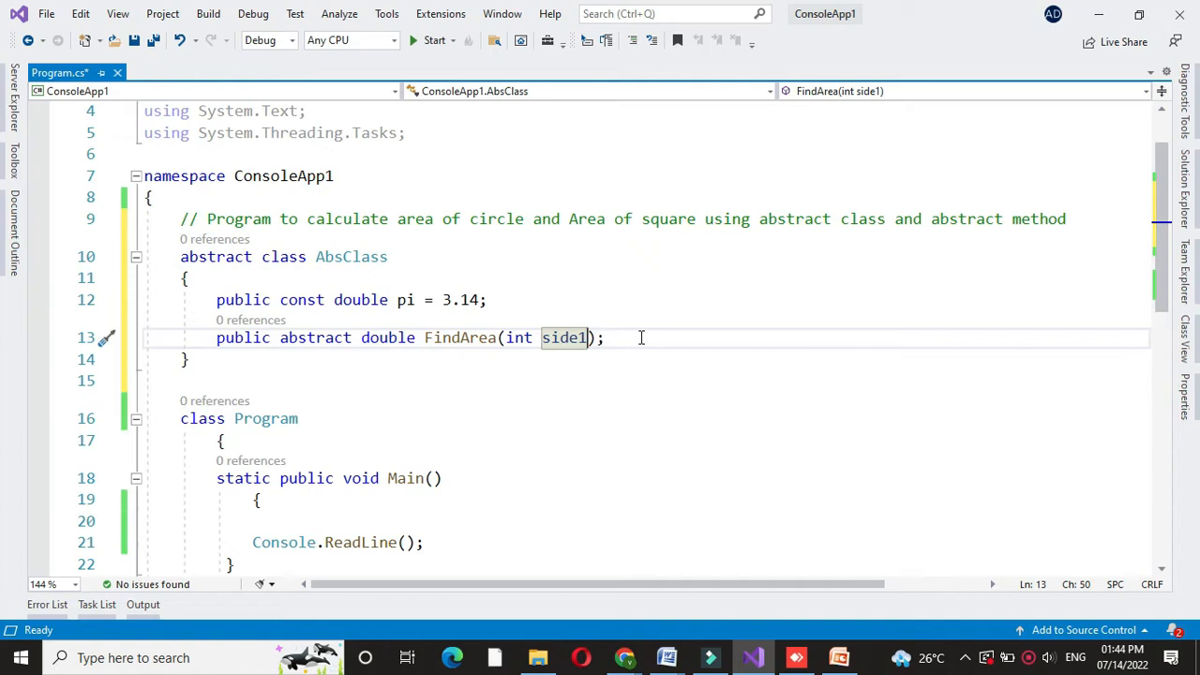
Declare class AreaOfCircle deriving from AbsClass
text(class)
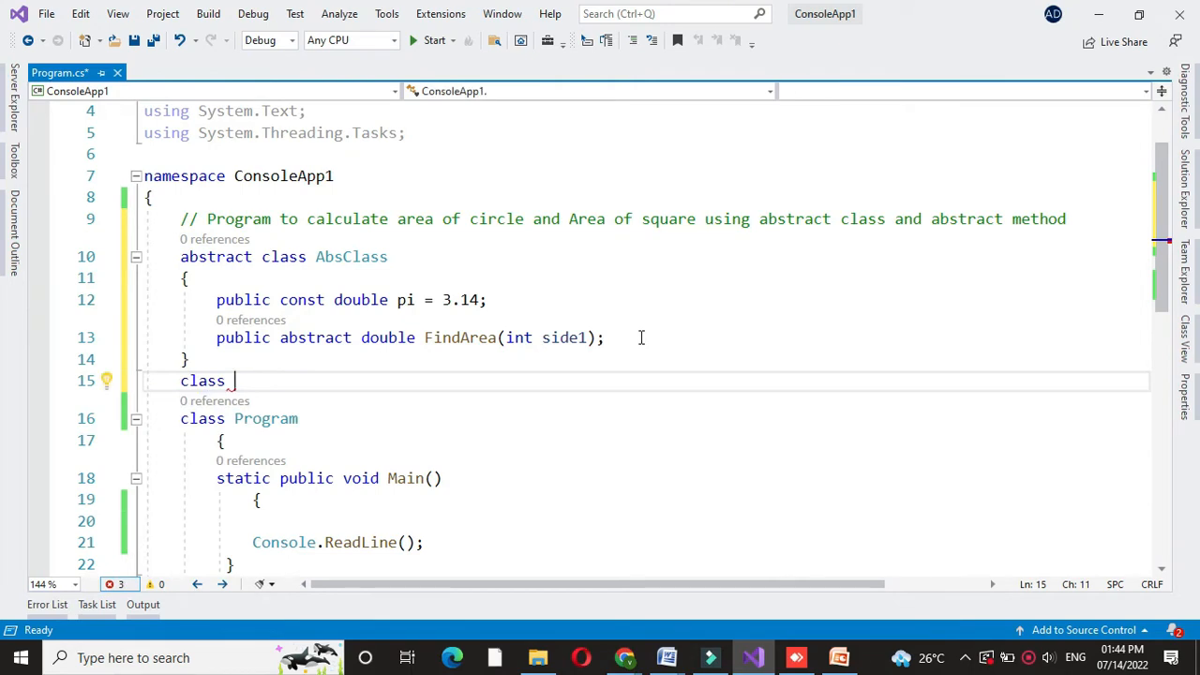
text(AreaO)
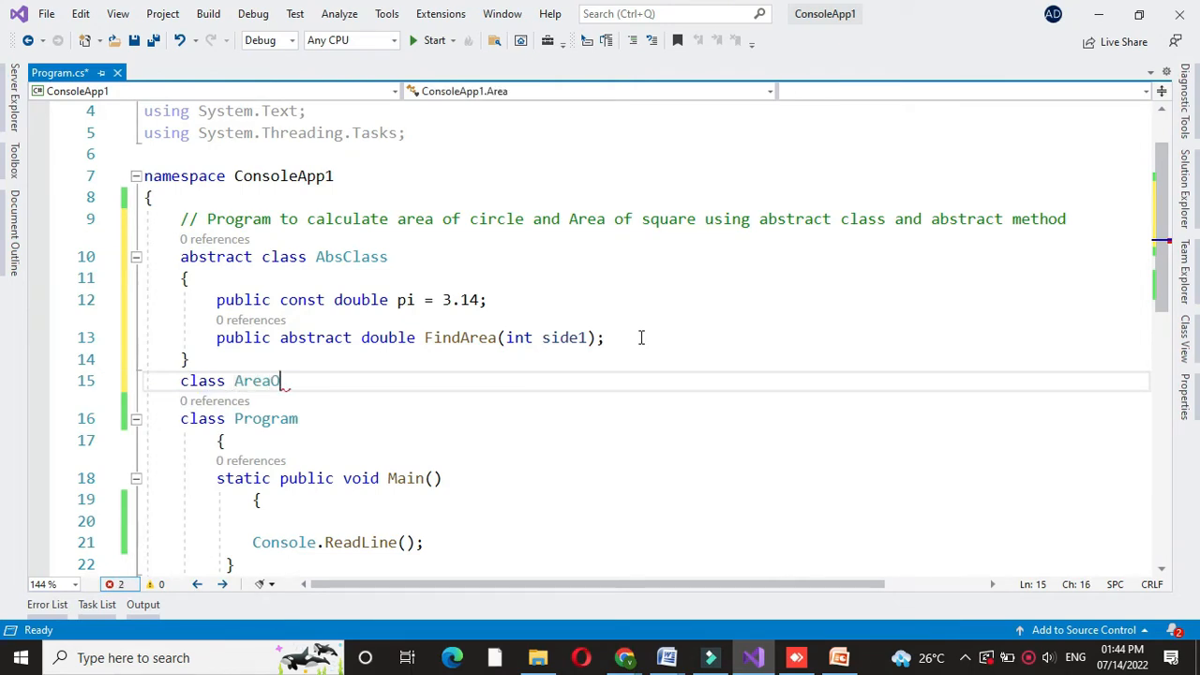
text(fCircle)
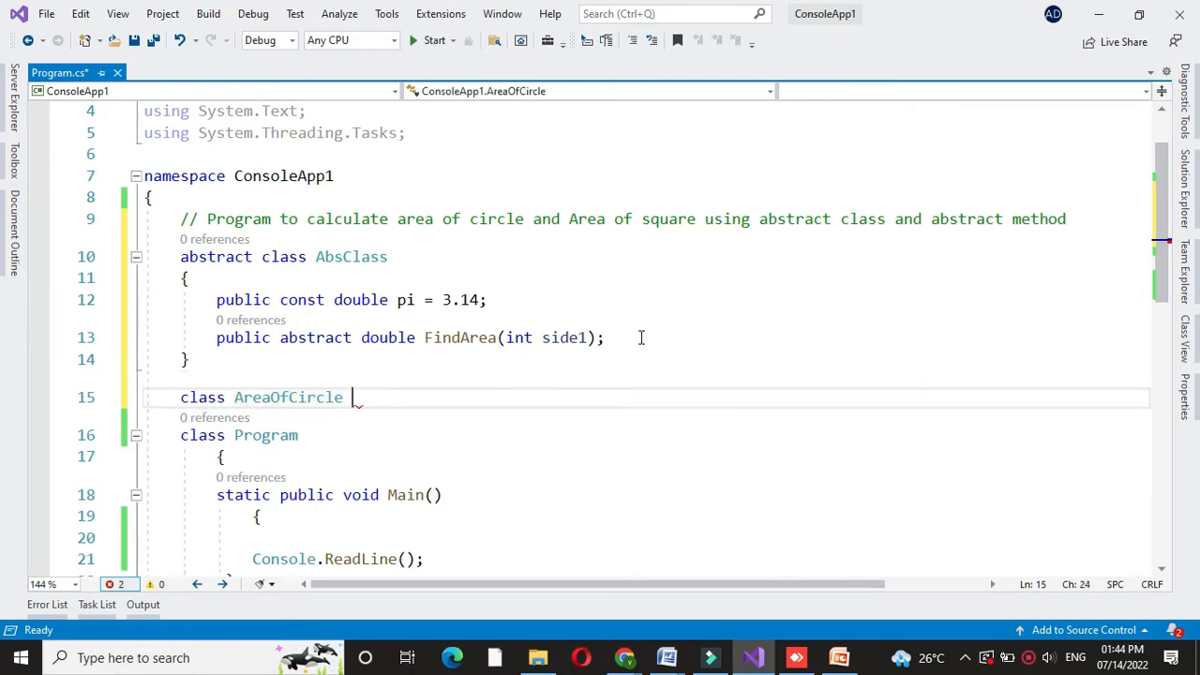
text(:AbsClass)
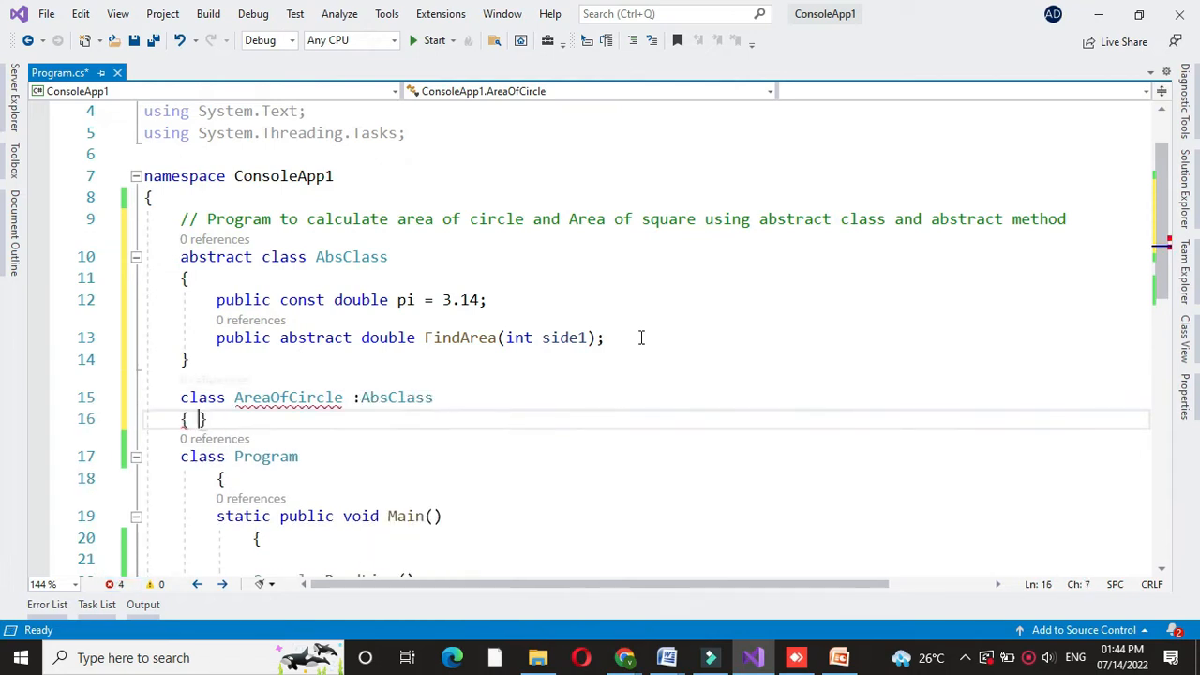
Give AreaOfCircle a public override double FindArea returning 2 * pi * side1
text(pu)
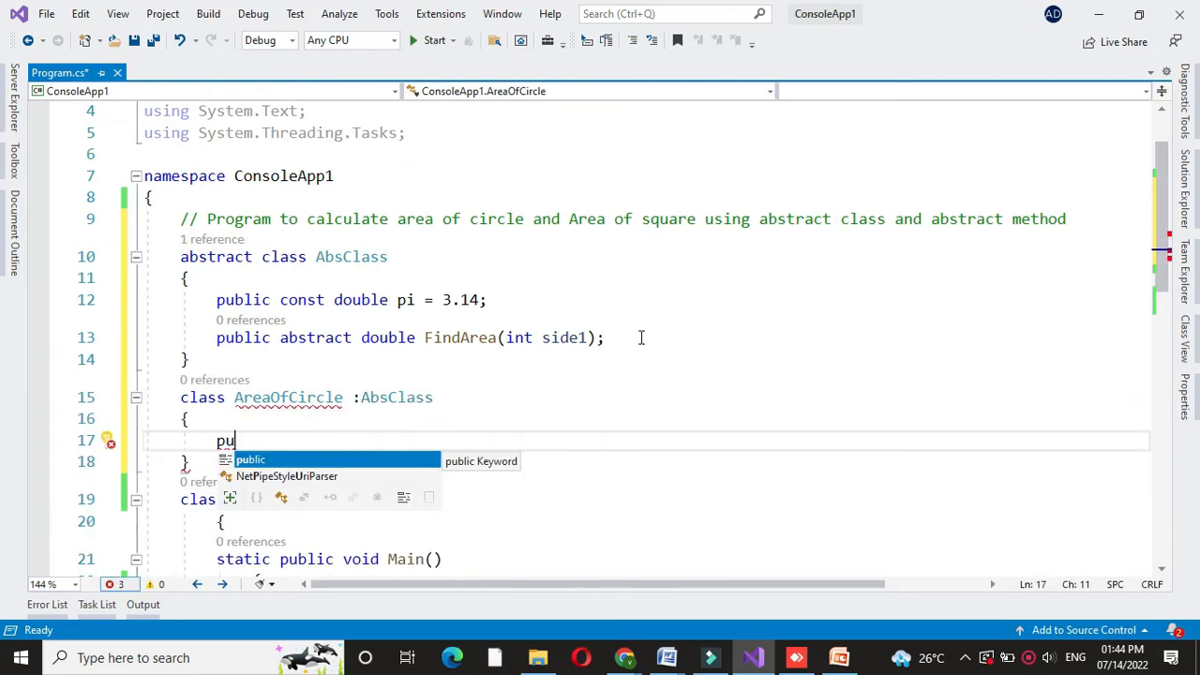
key(backspace)
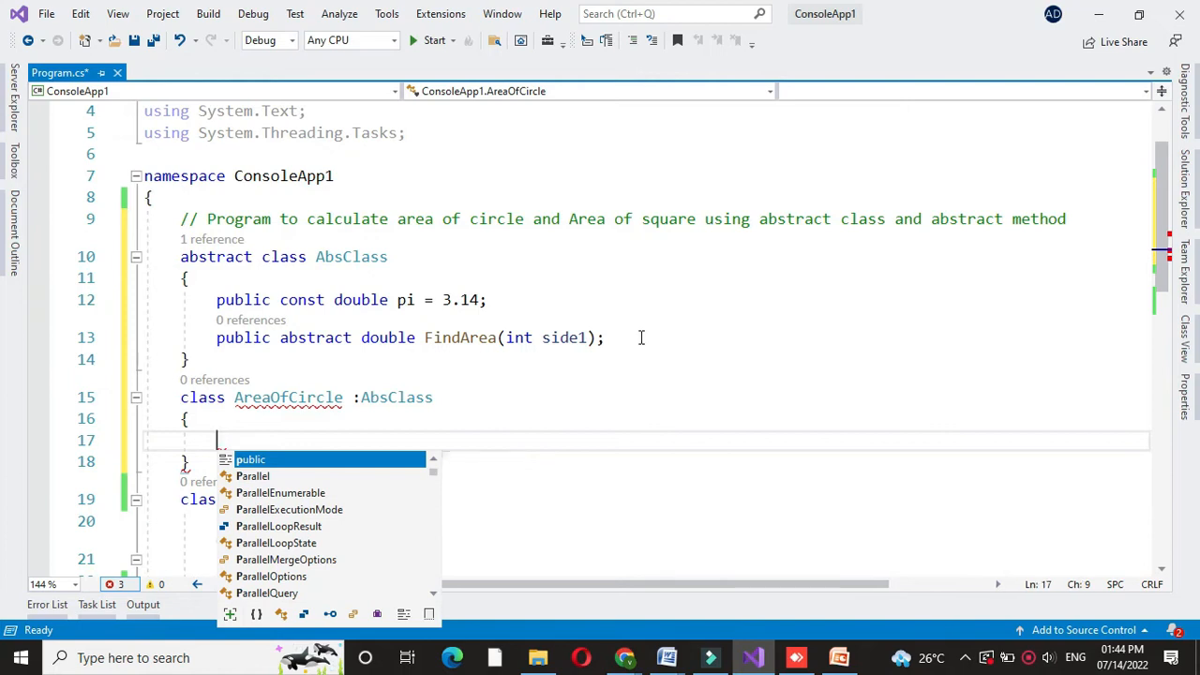
text(public)
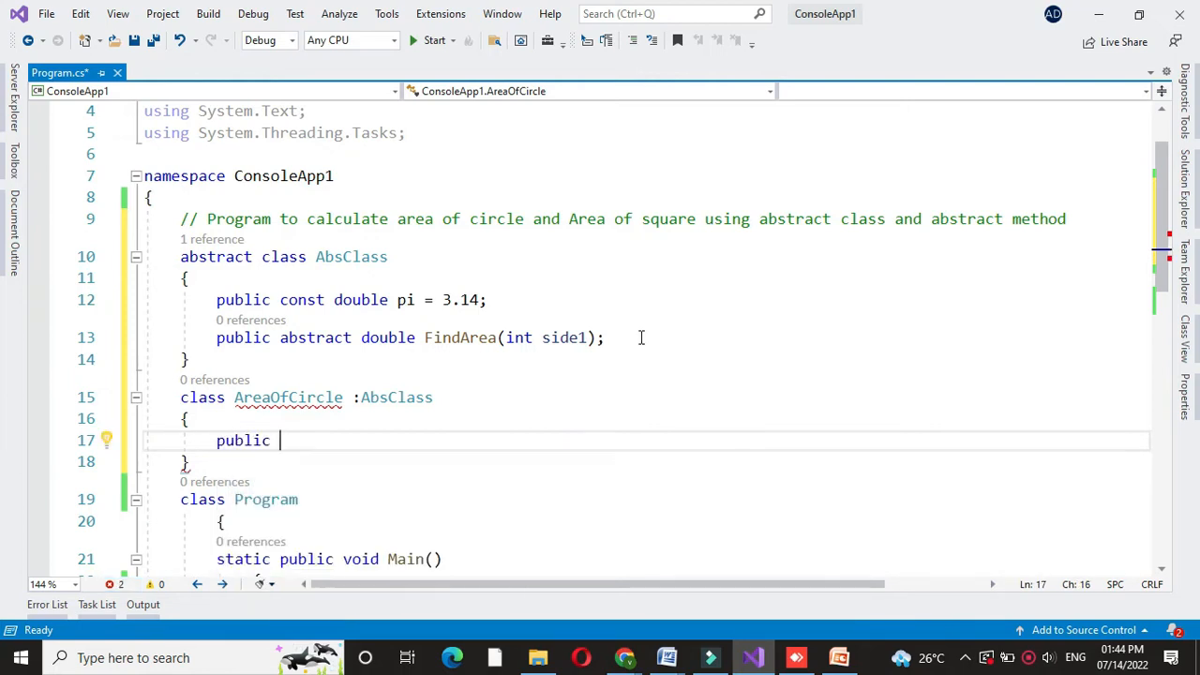
text(override double FindArea(int side1)
text(return)
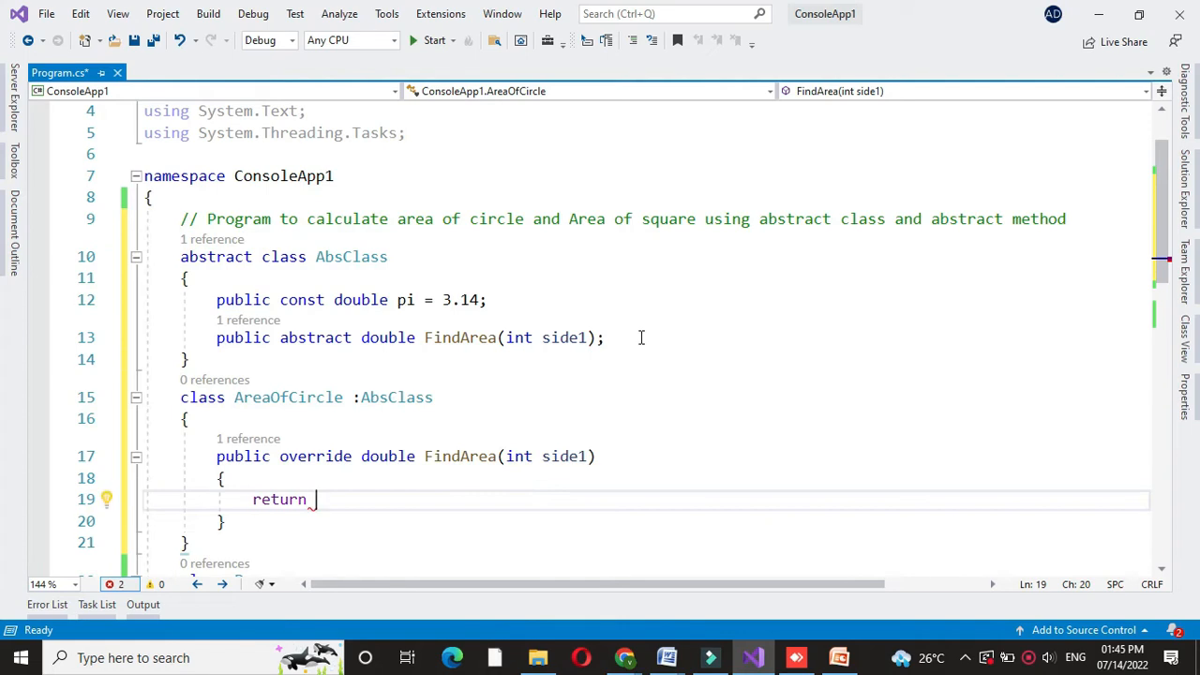
text(2*pi)
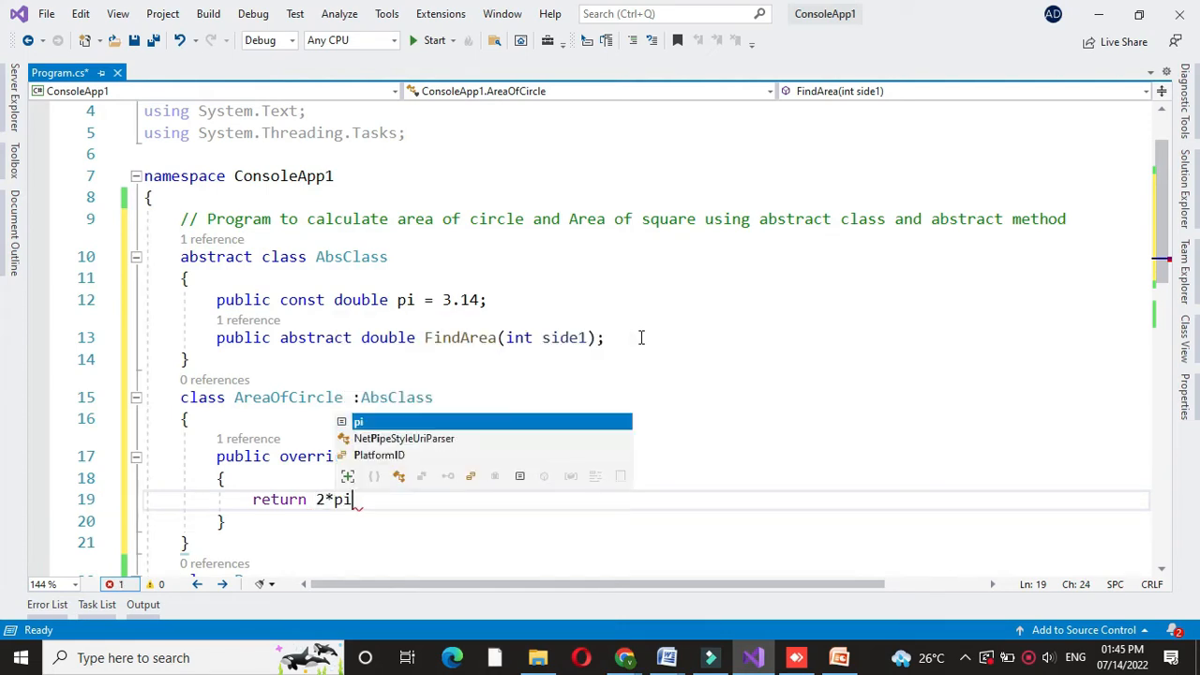
text(*)
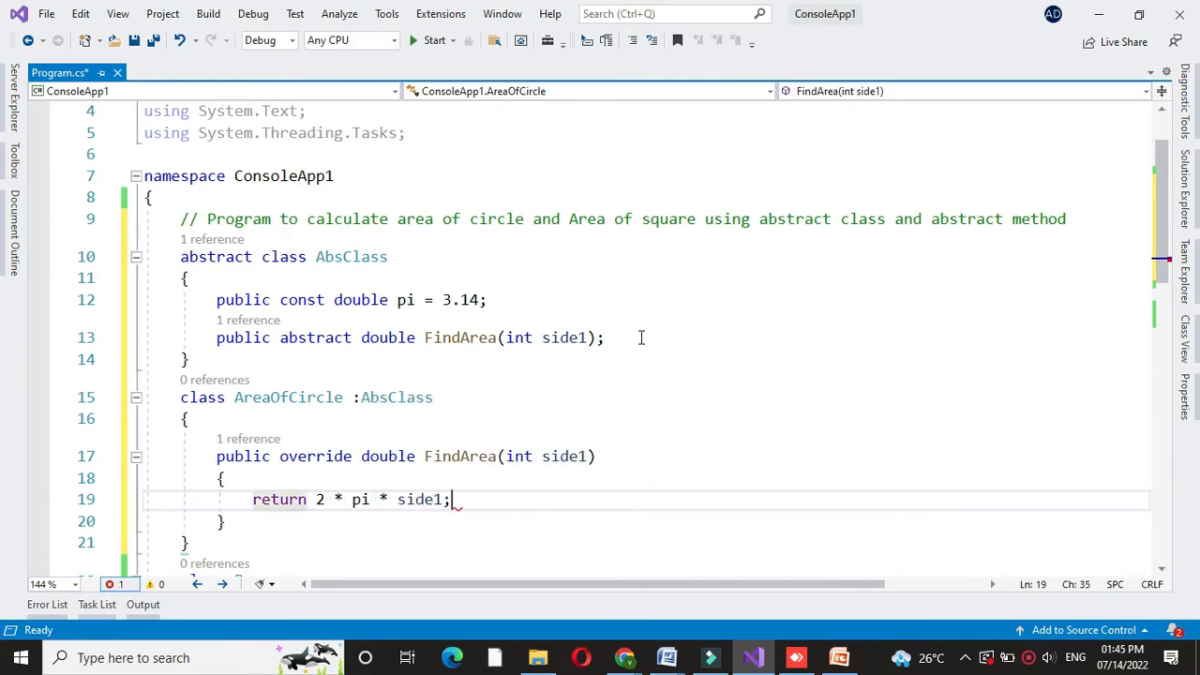
Declare class AreaOfSquare deriving from AbsClass
text(class)
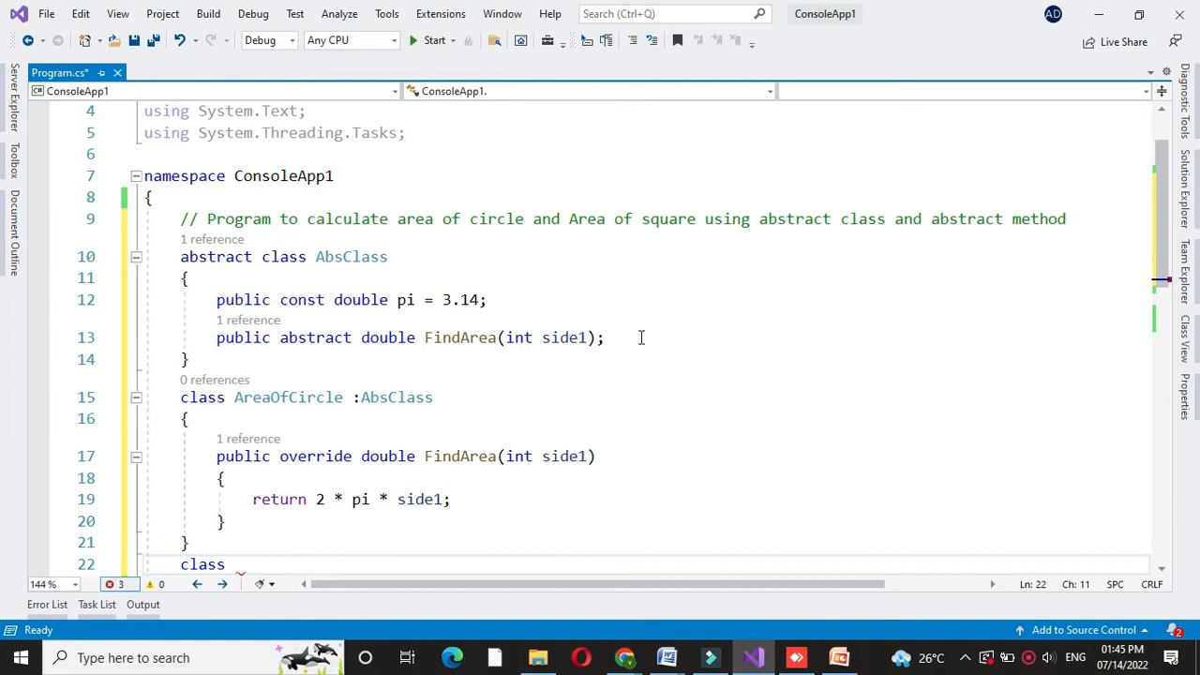
text(Area)
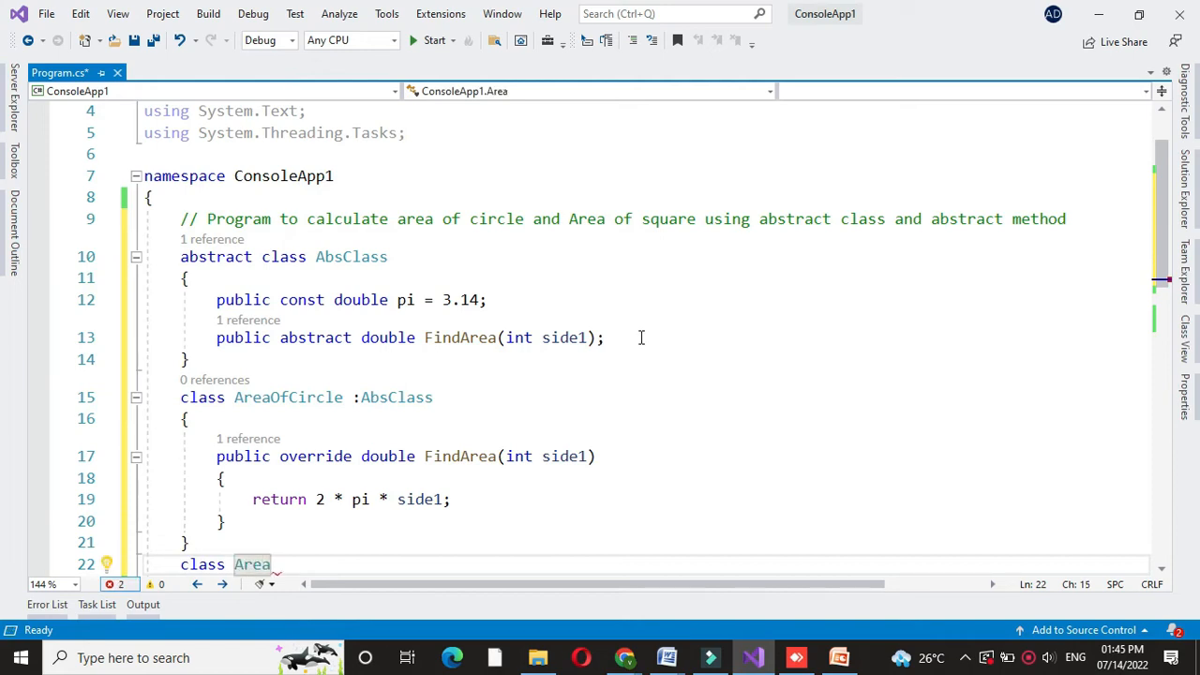
text(OfSquare)
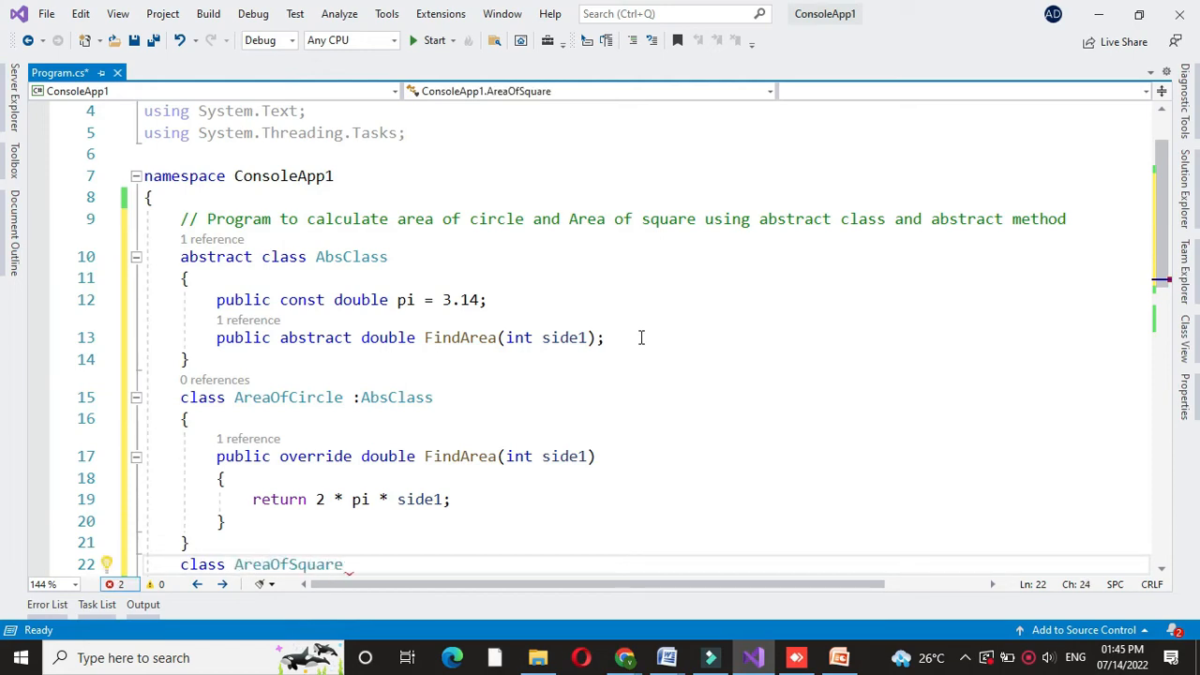
text(:AbsClass)
text(public)
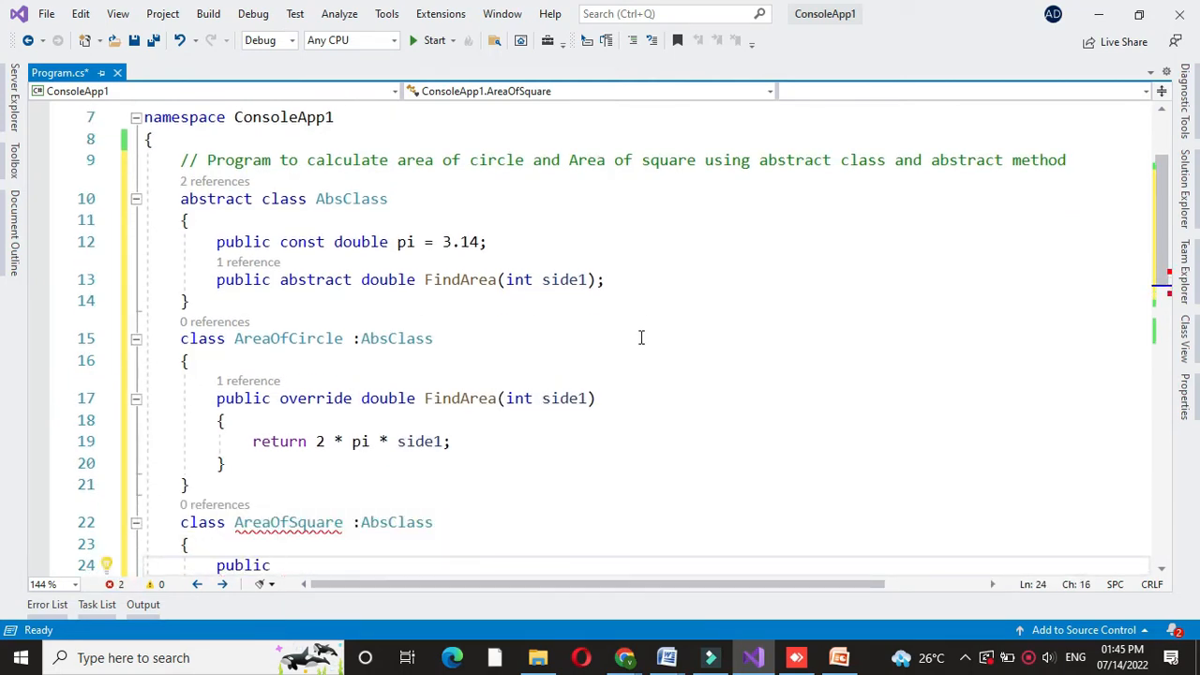
Give AreaOfSquare a FindArea override returning side1 * side1
text(o)
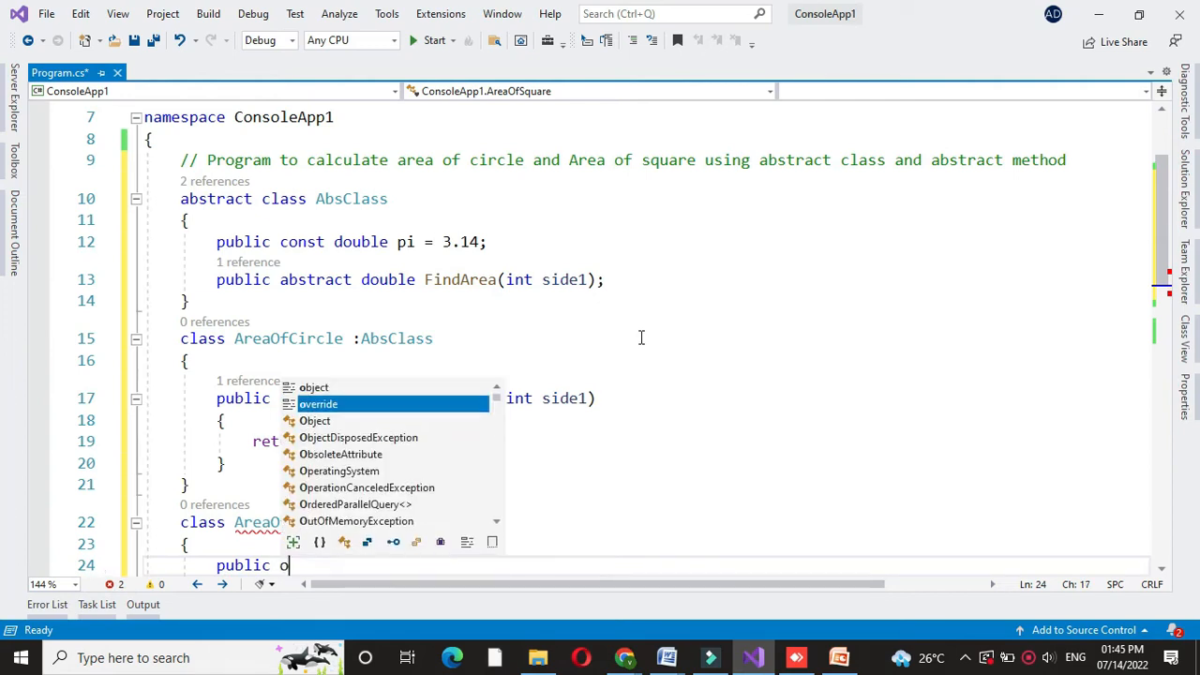
text(vee)
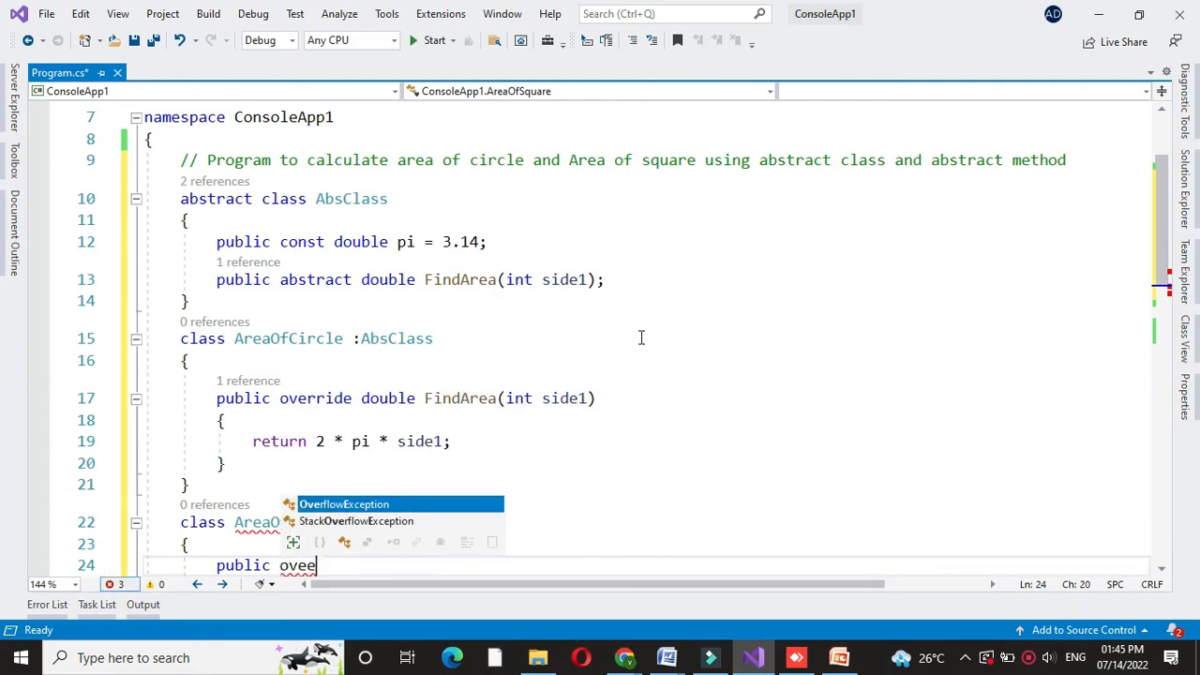
text(ride double FindArea(int side1)
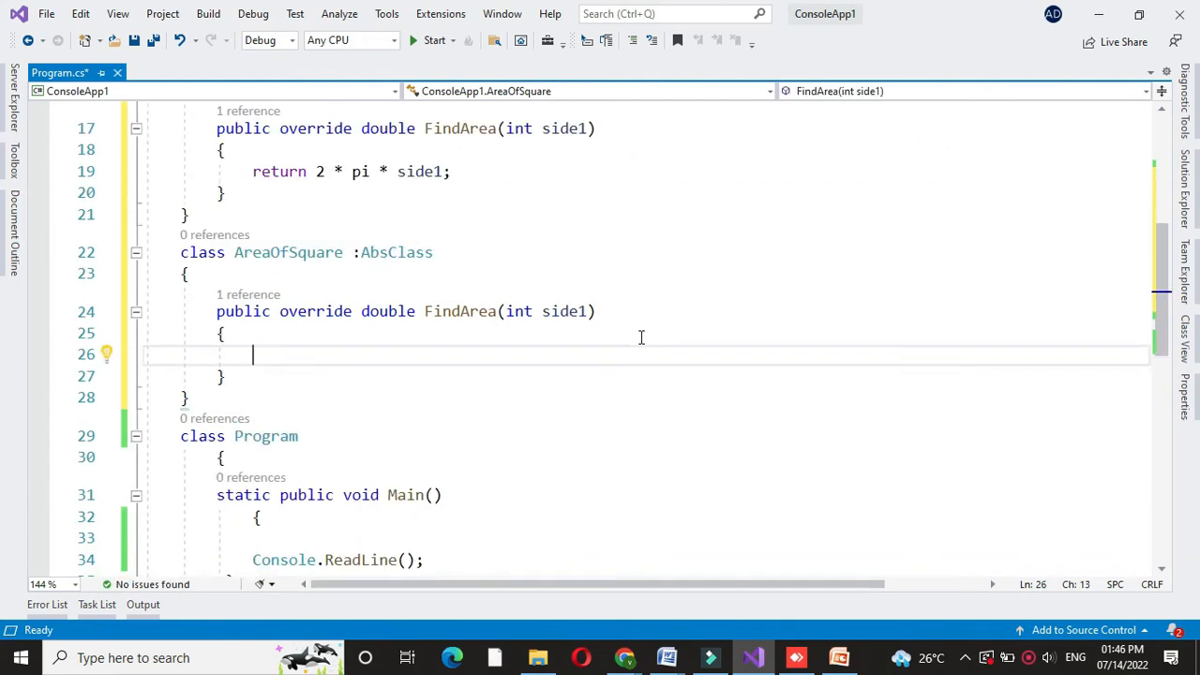
text(return side)
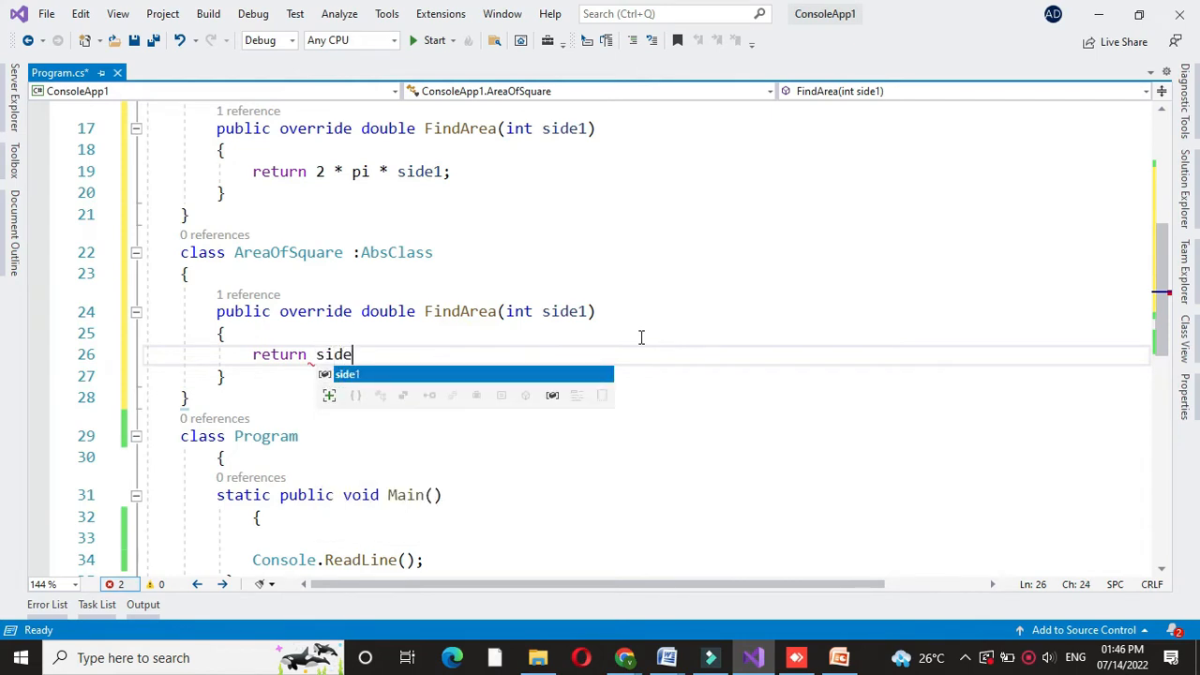
text(1*side1)
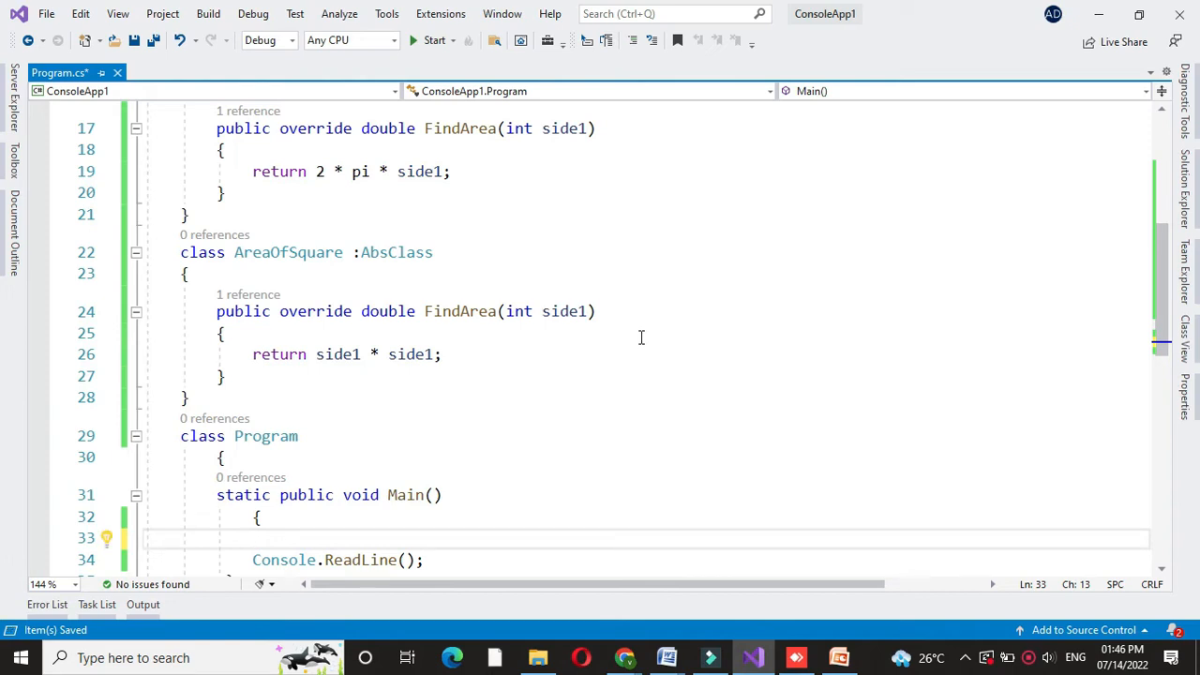
In Main, declare int side1 and read it from the console with Convert.ToInt32(Console.ReadLine())
text(int si)
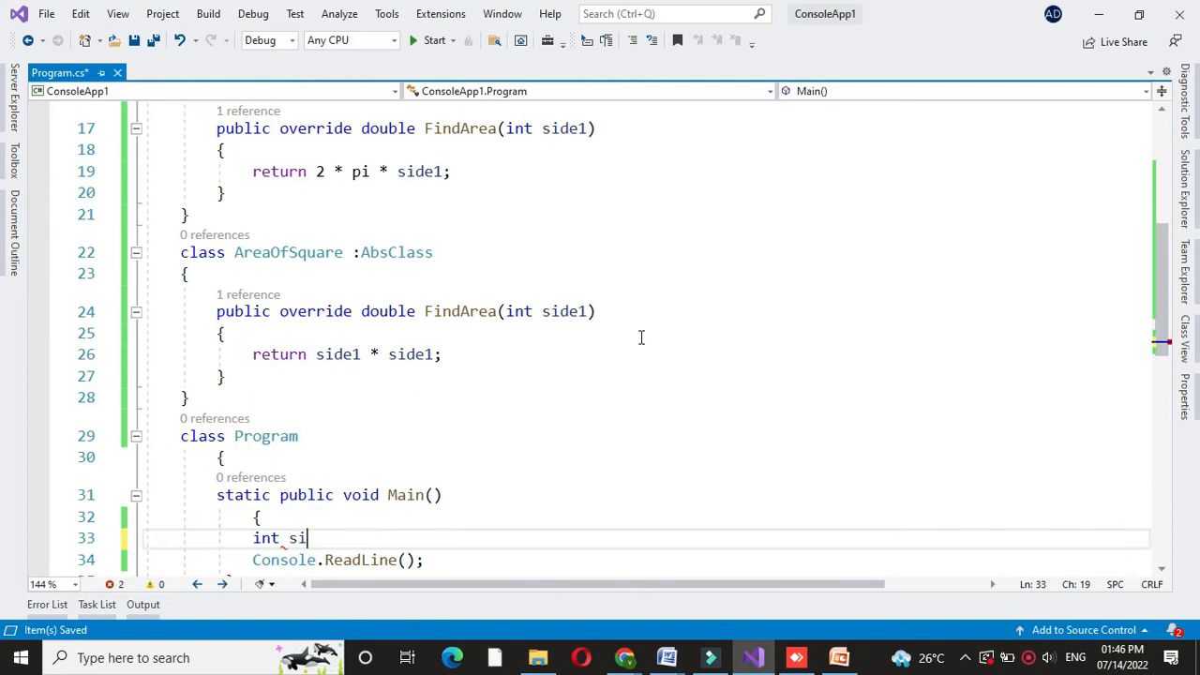
text(de1)
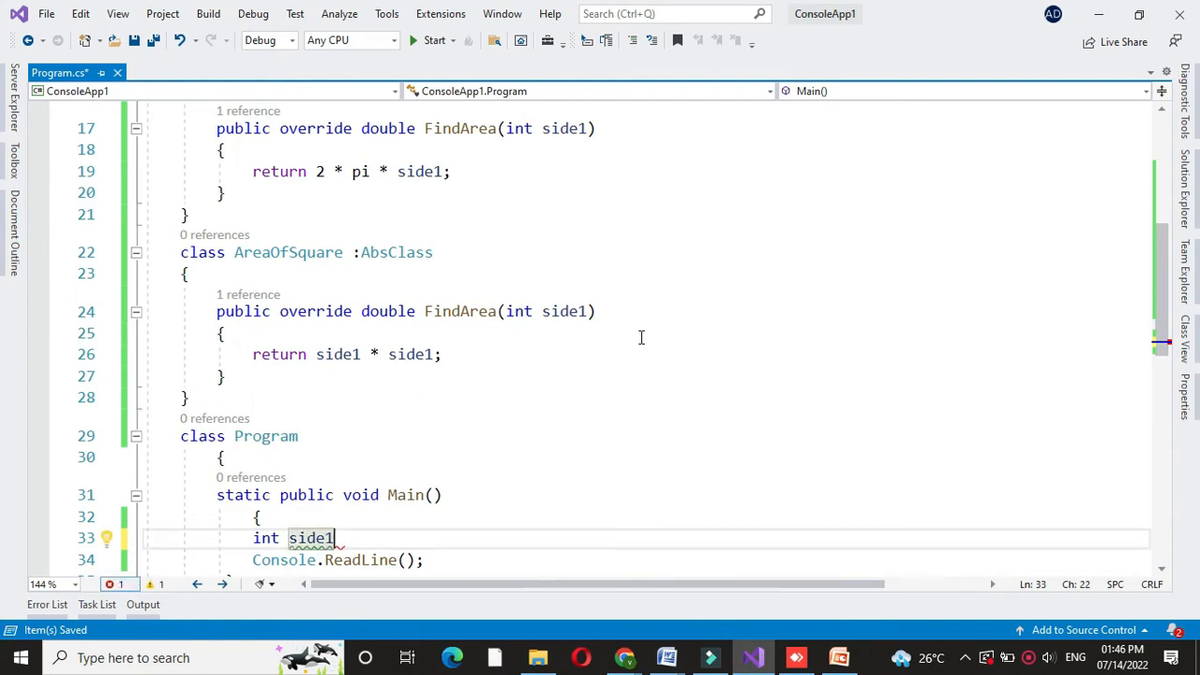
text(;)
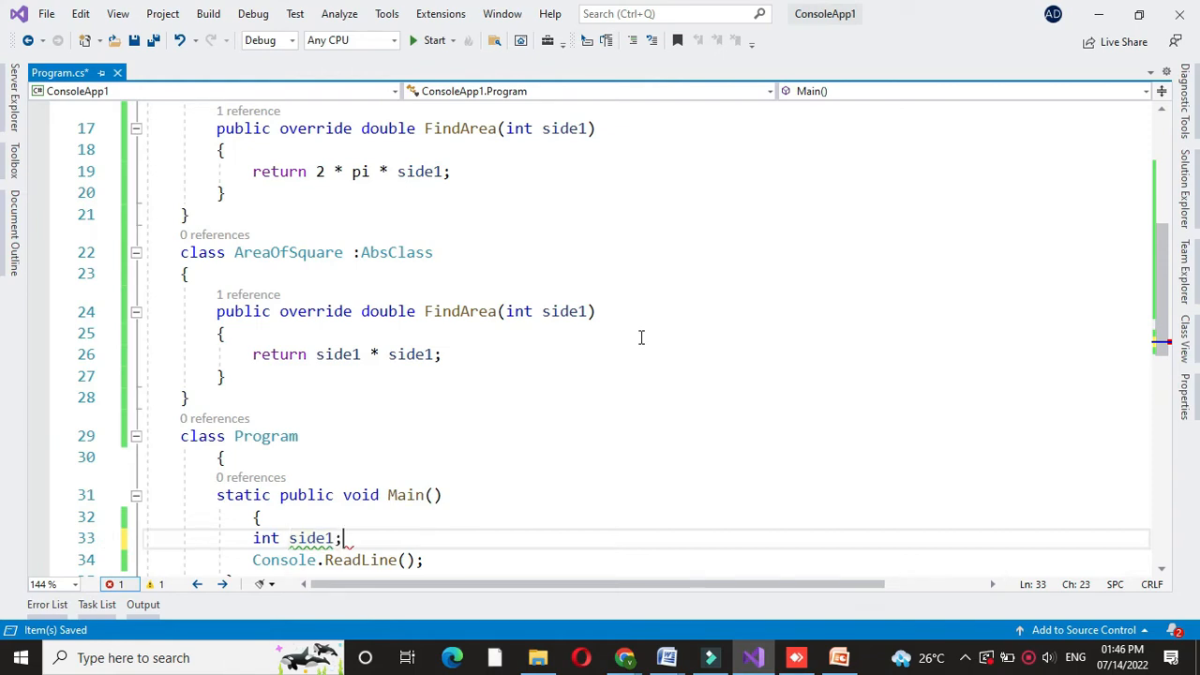
text(con)
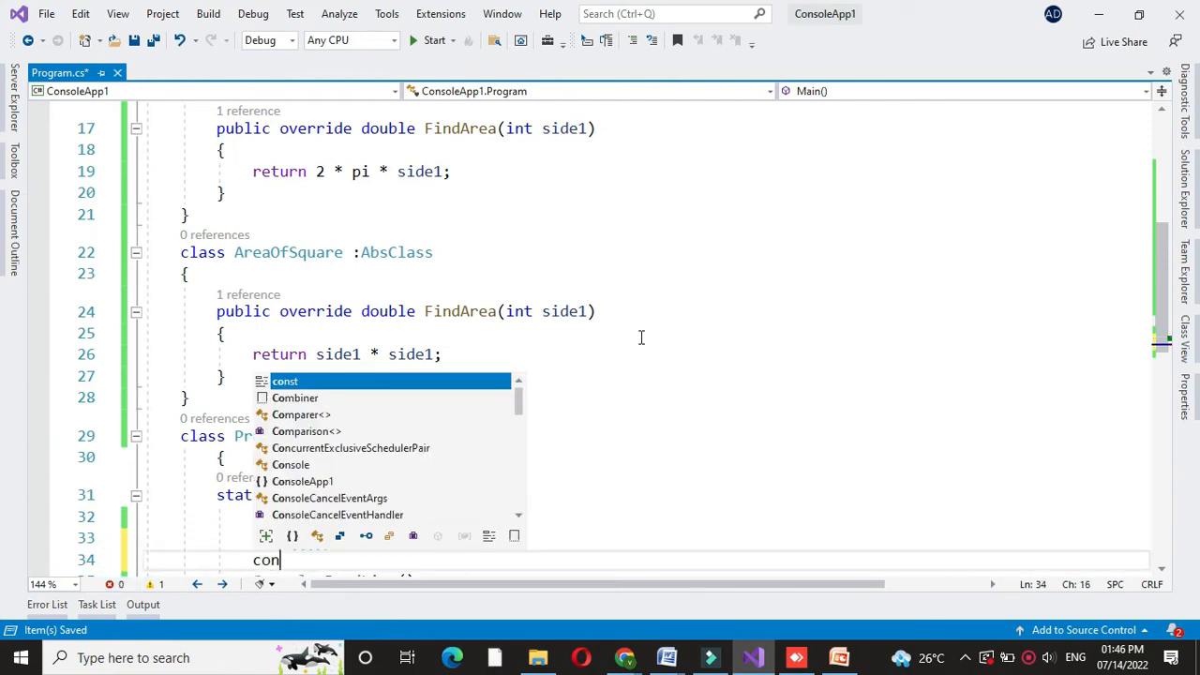
text(s)
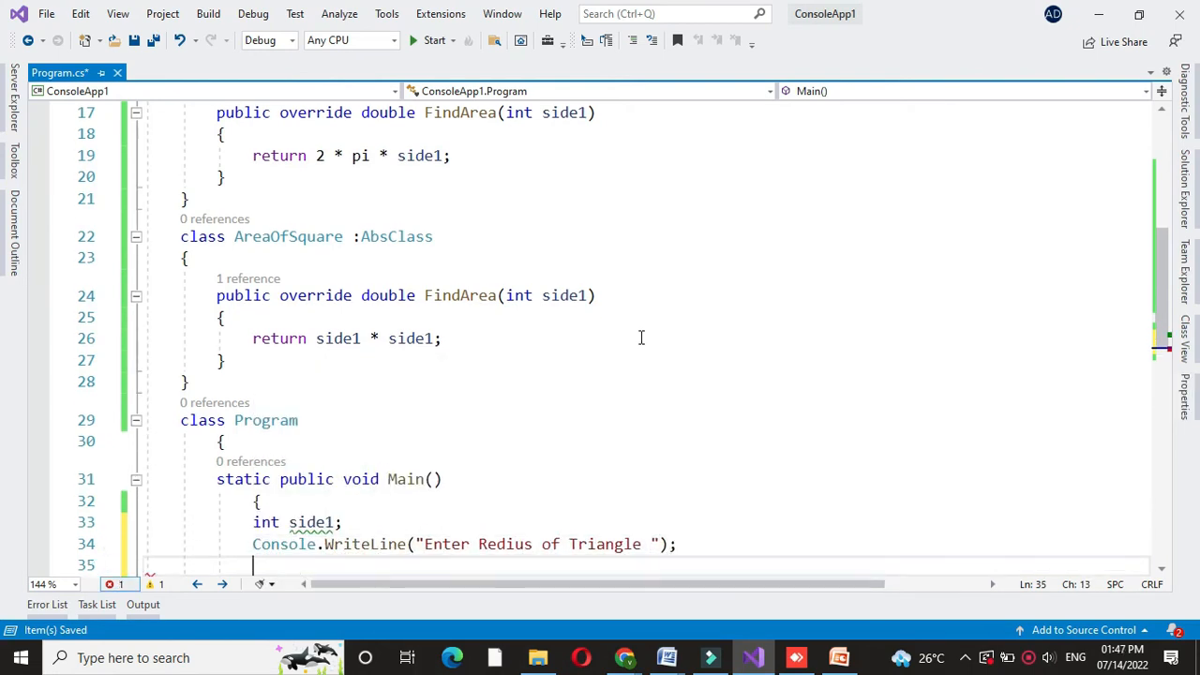
text(side1 = Convert.ToInt32(Console.ReadLine());)
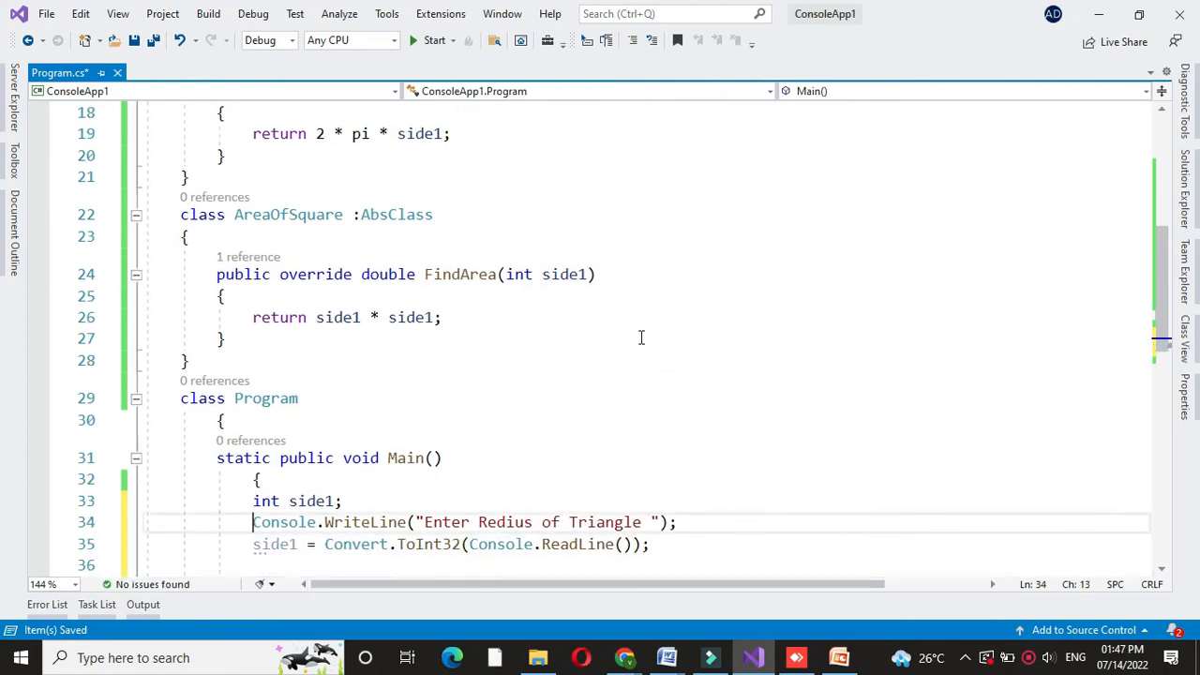
key(enter)
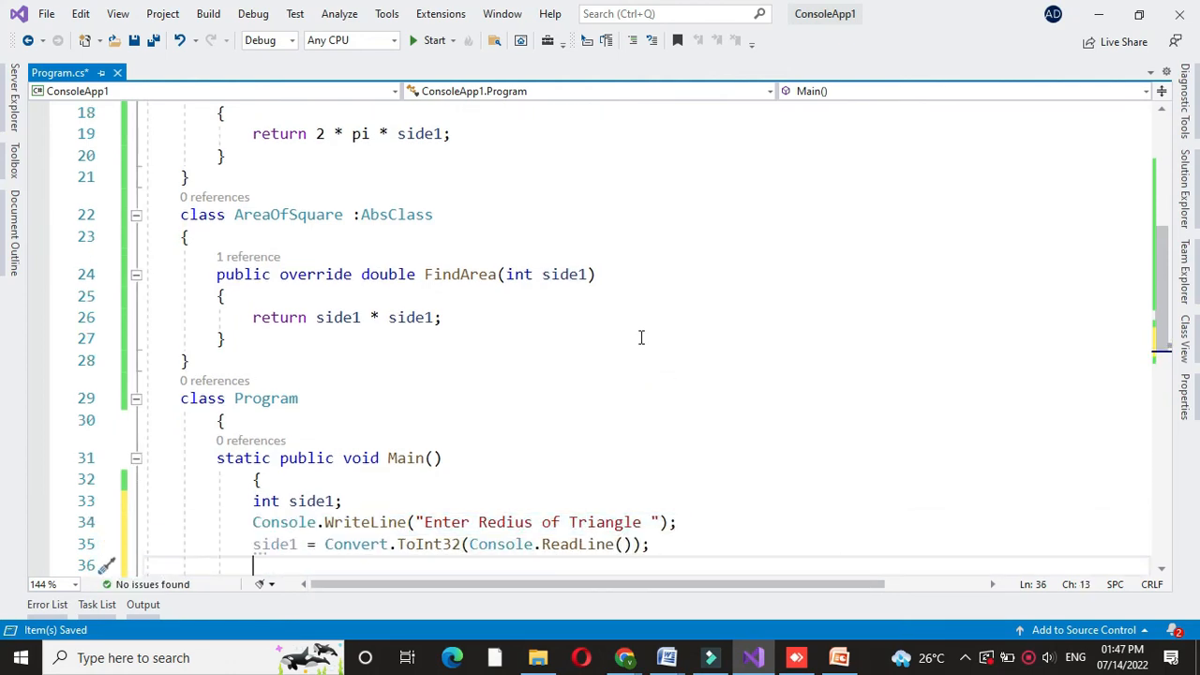
Create an AreaOfCircle object a and write a.FindArea(side1) to the console
text(AreaOfCircle)
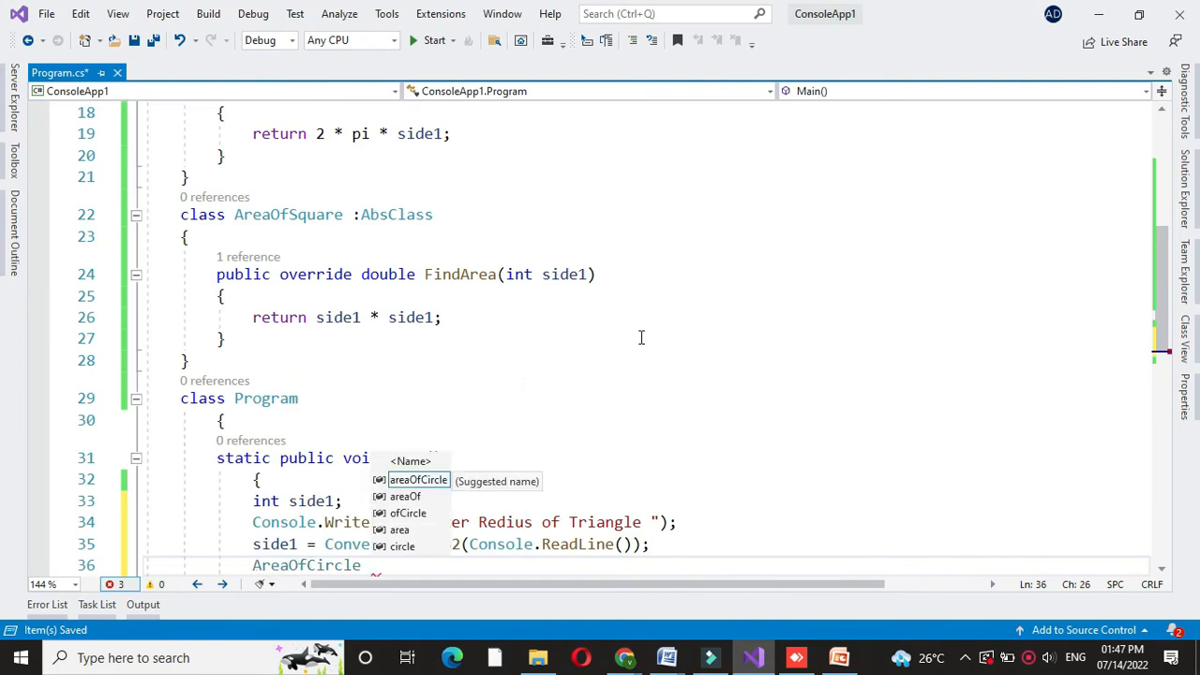
text(a=new A)
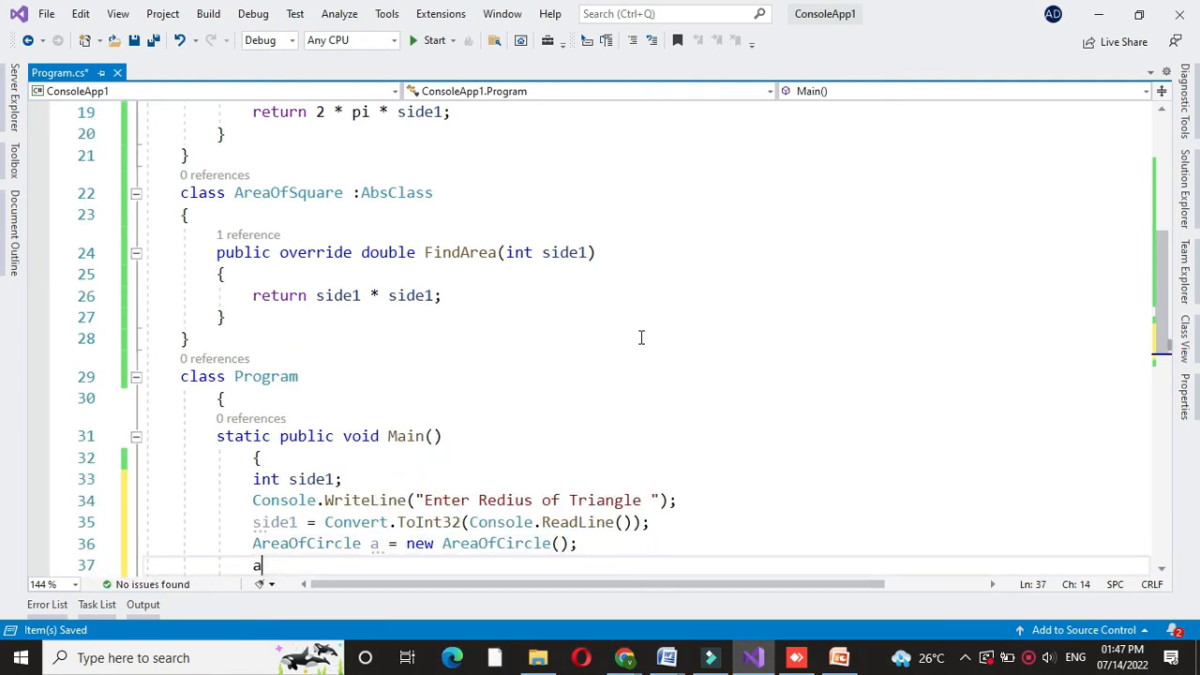
text(.f)
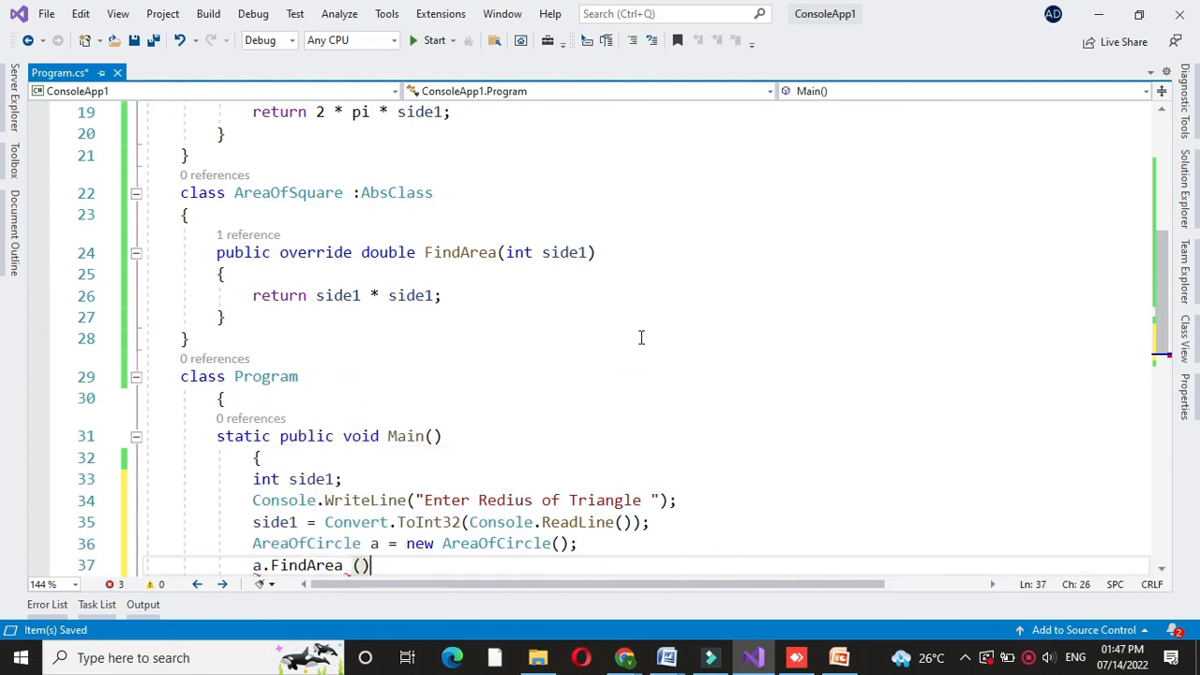
text(;)
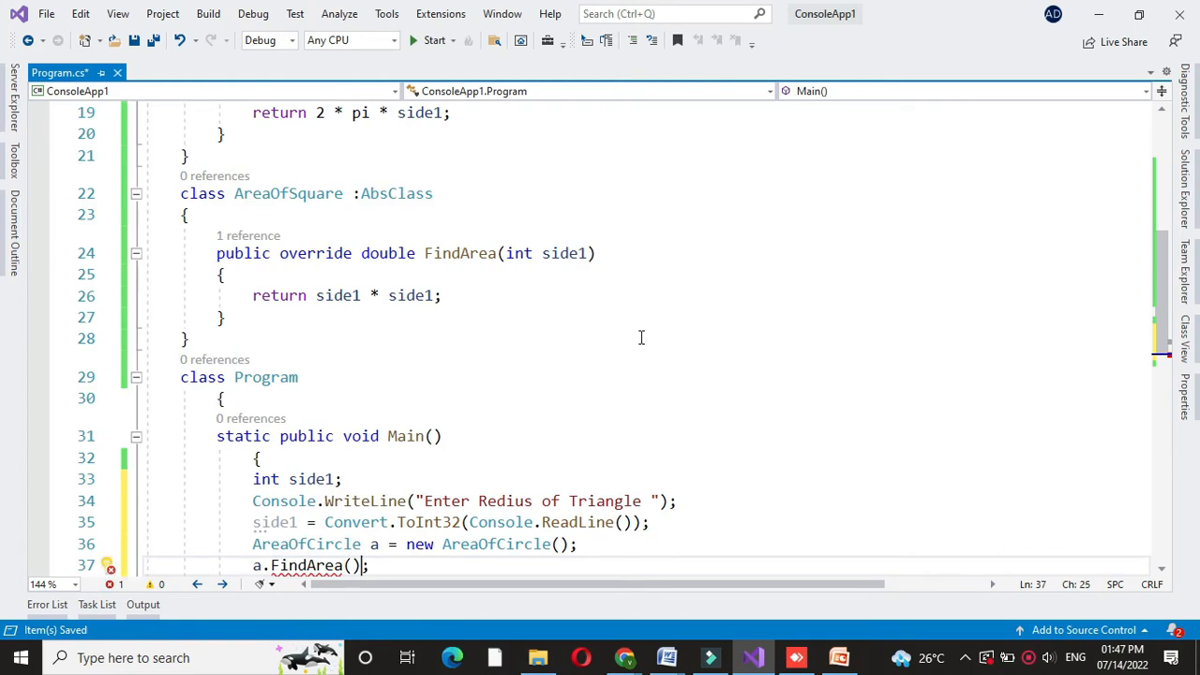
text(side1)
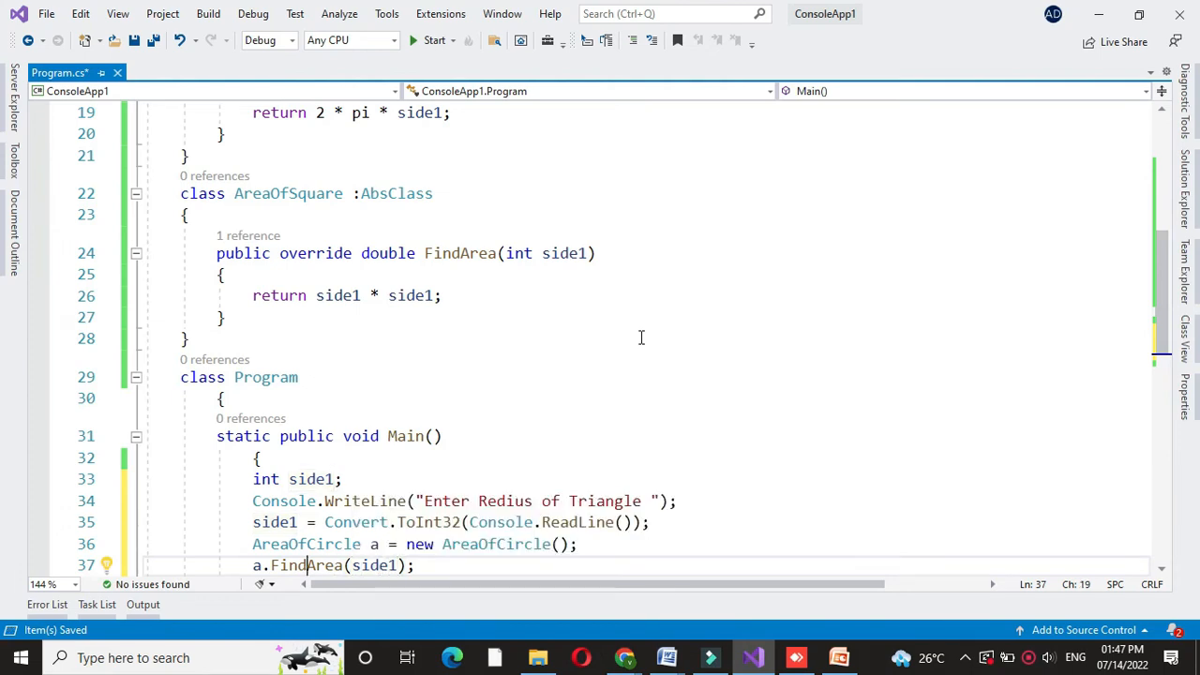
text(console.WriteLine ("Area of Circle {0} ",)
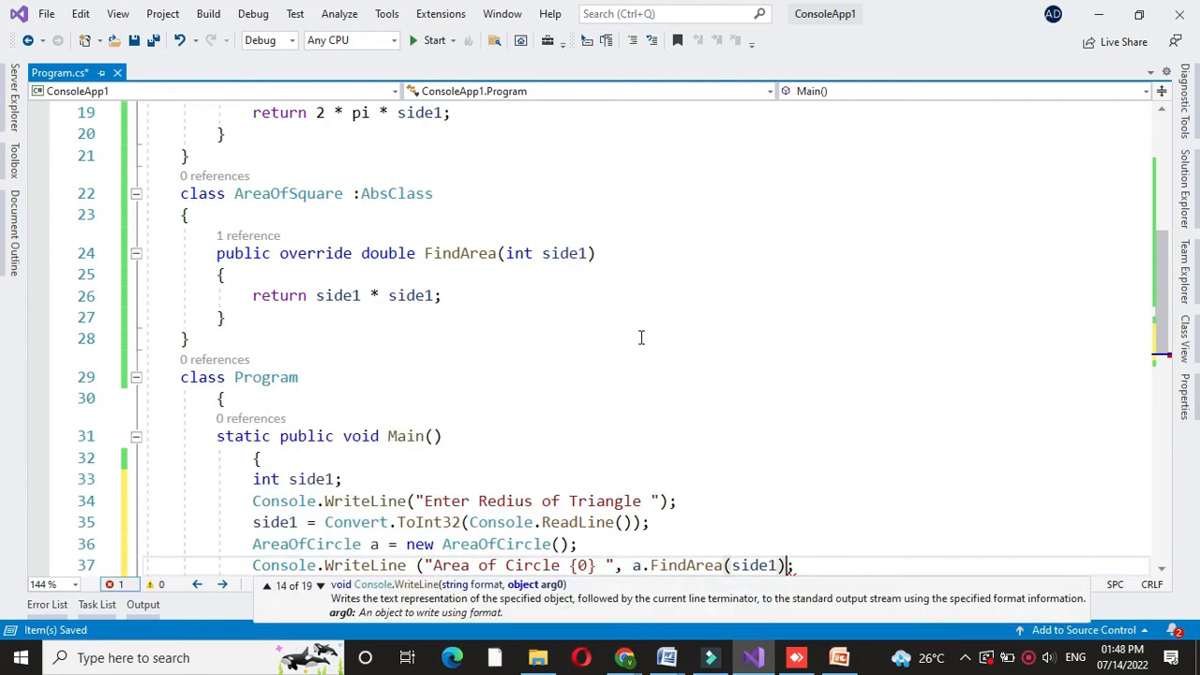
Prompt 'Enter Side of Square' and read the value into side1
text(con)
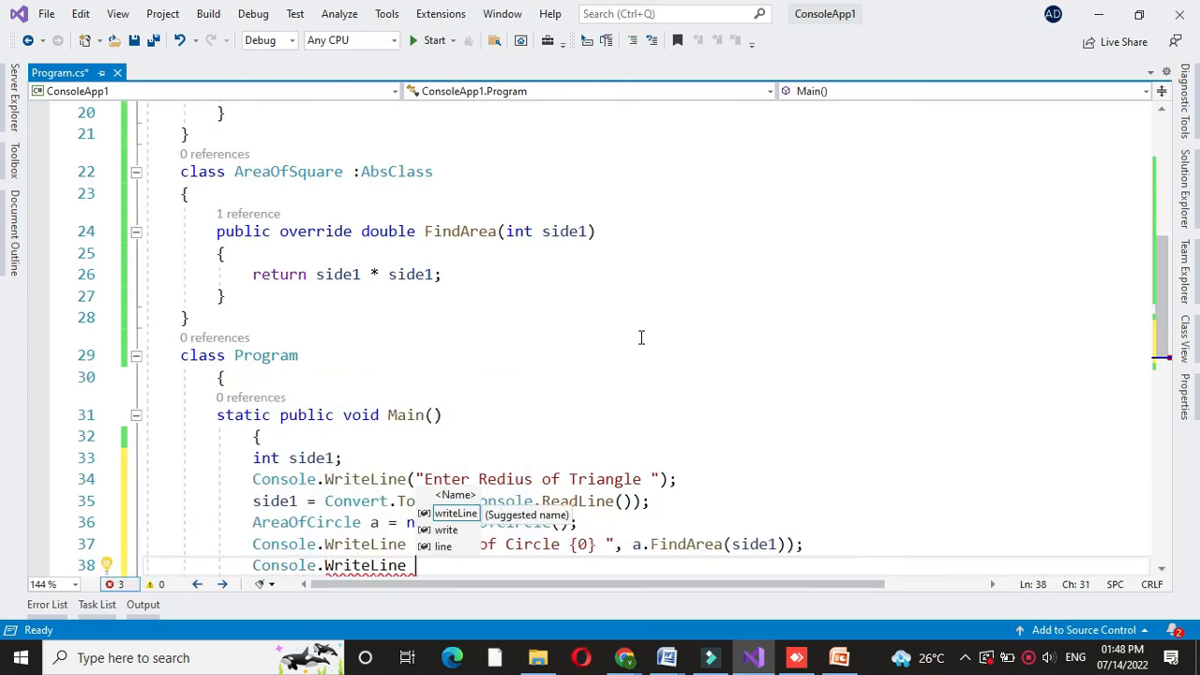
text(("Enter Side of Square")
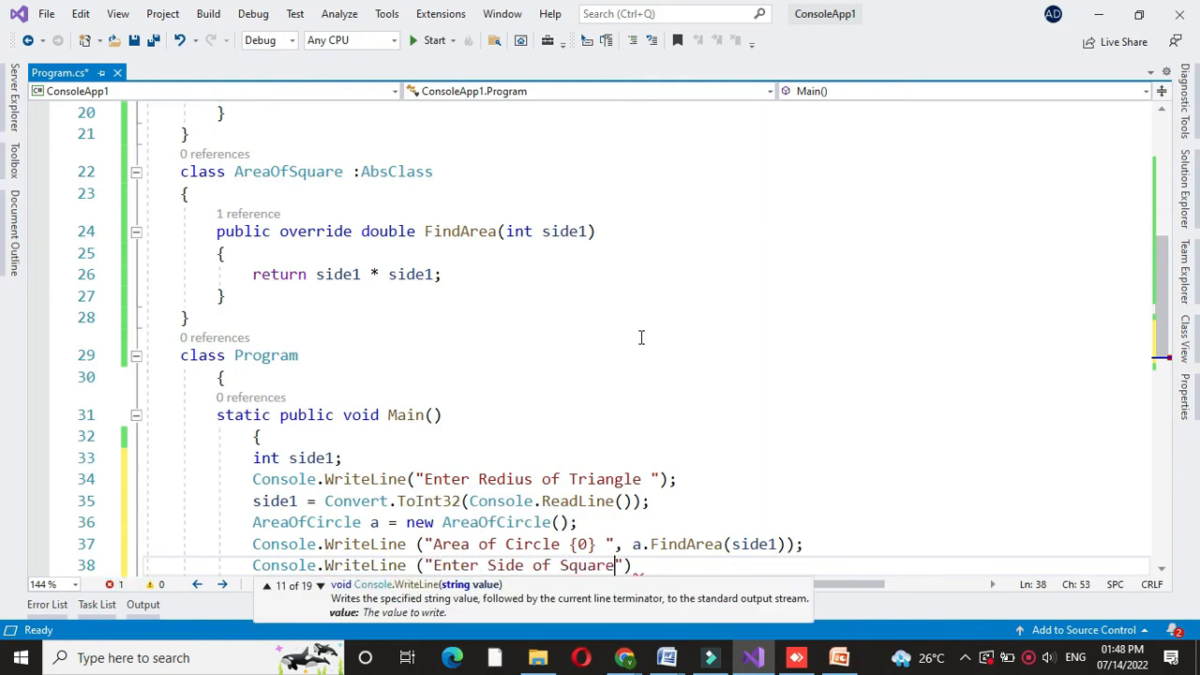
text(side1=con)
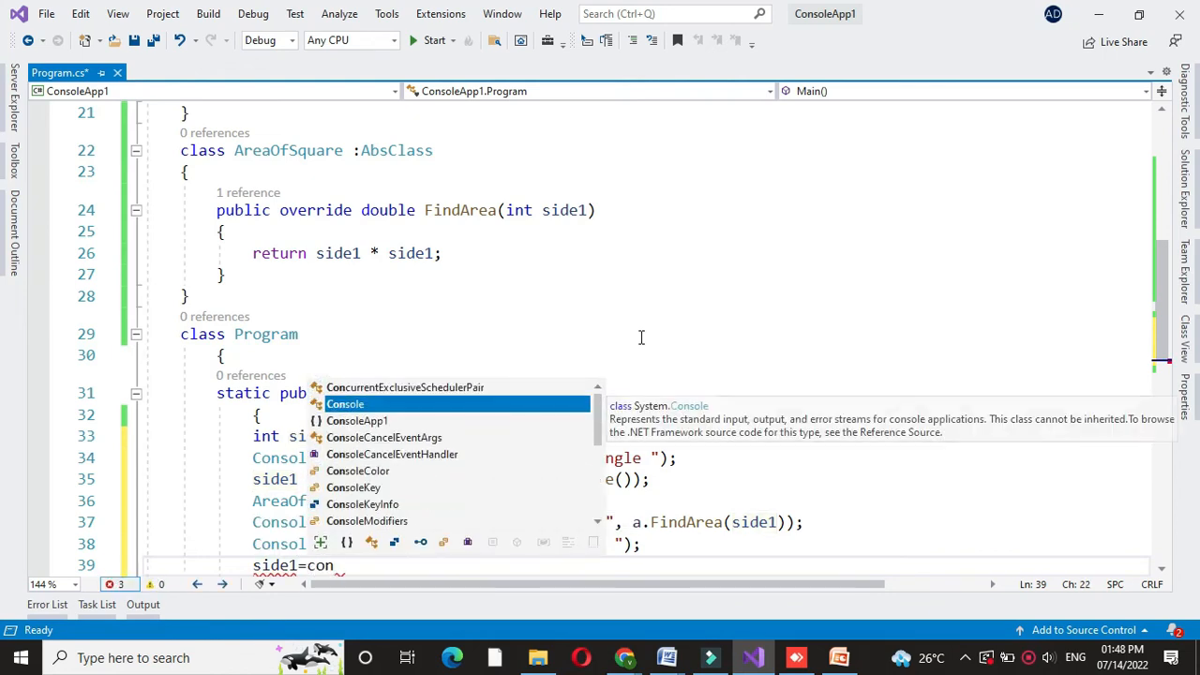
text(Console.re)
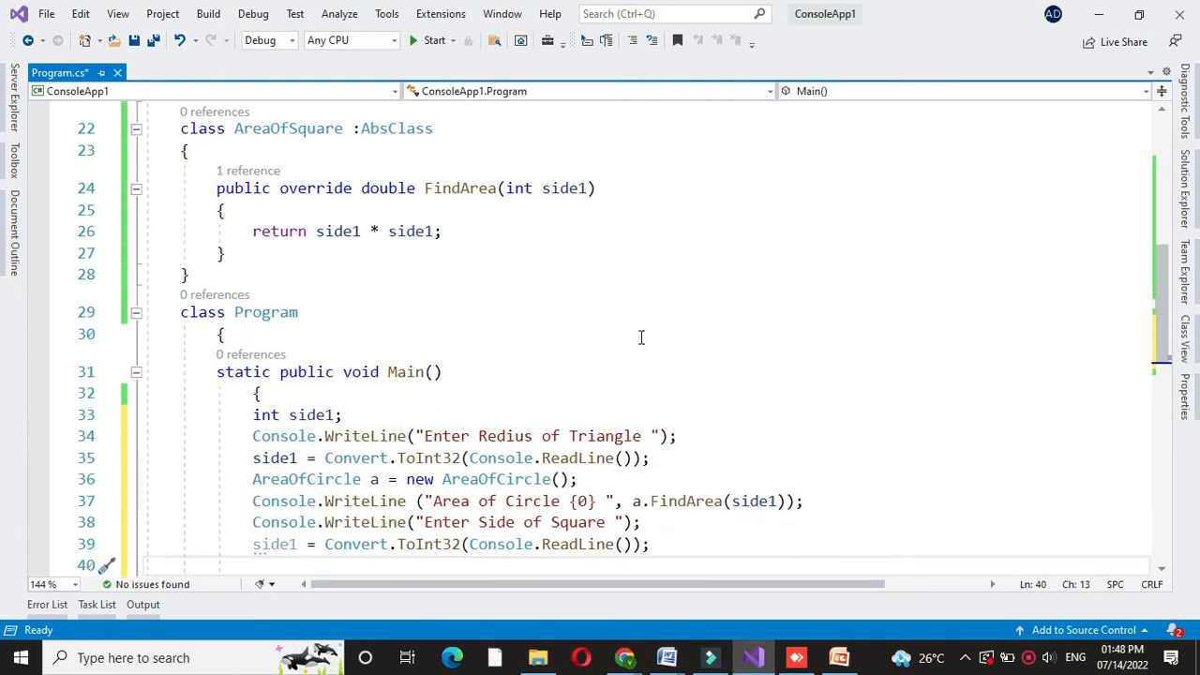
Create an AreaOfSquare s, print s.FindArea(side1), and run the program showing Area of Circle 31.4
text(Are)
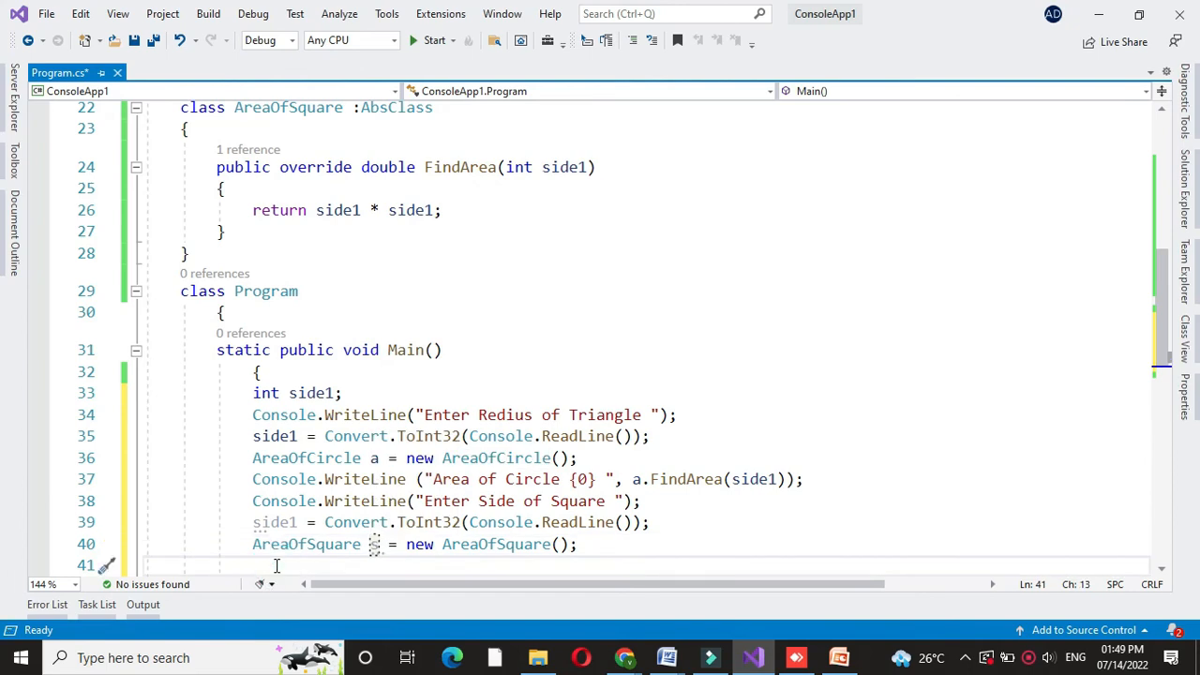
text(s.FindArea();)
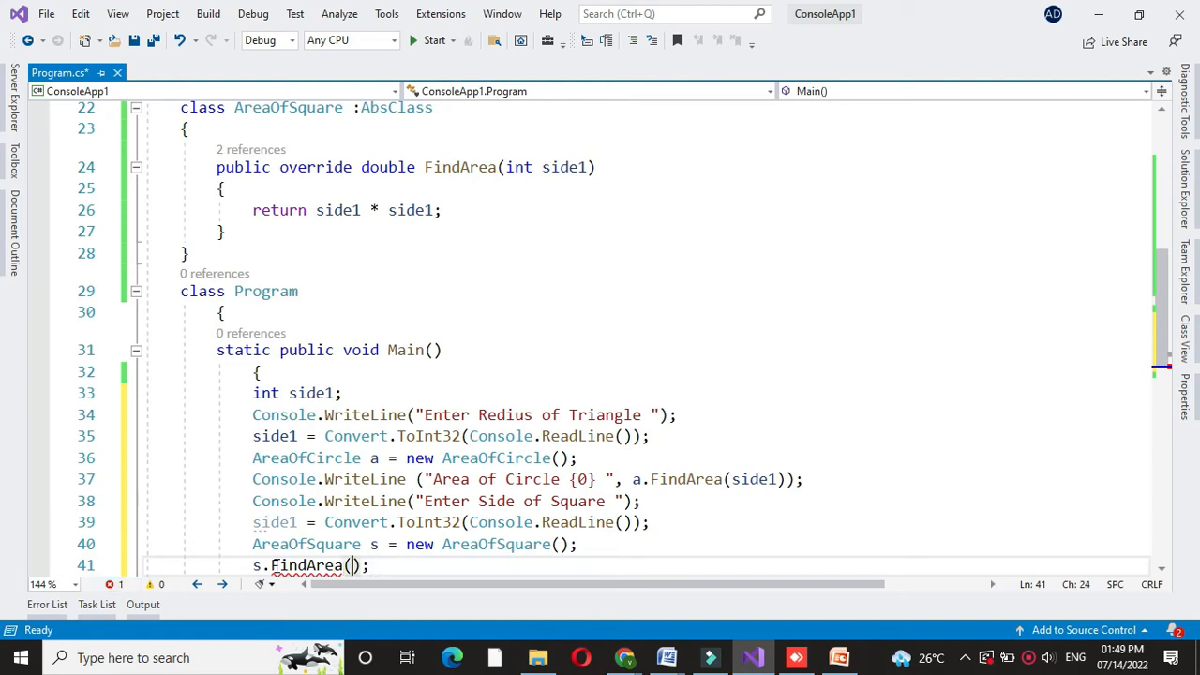
text(side1)
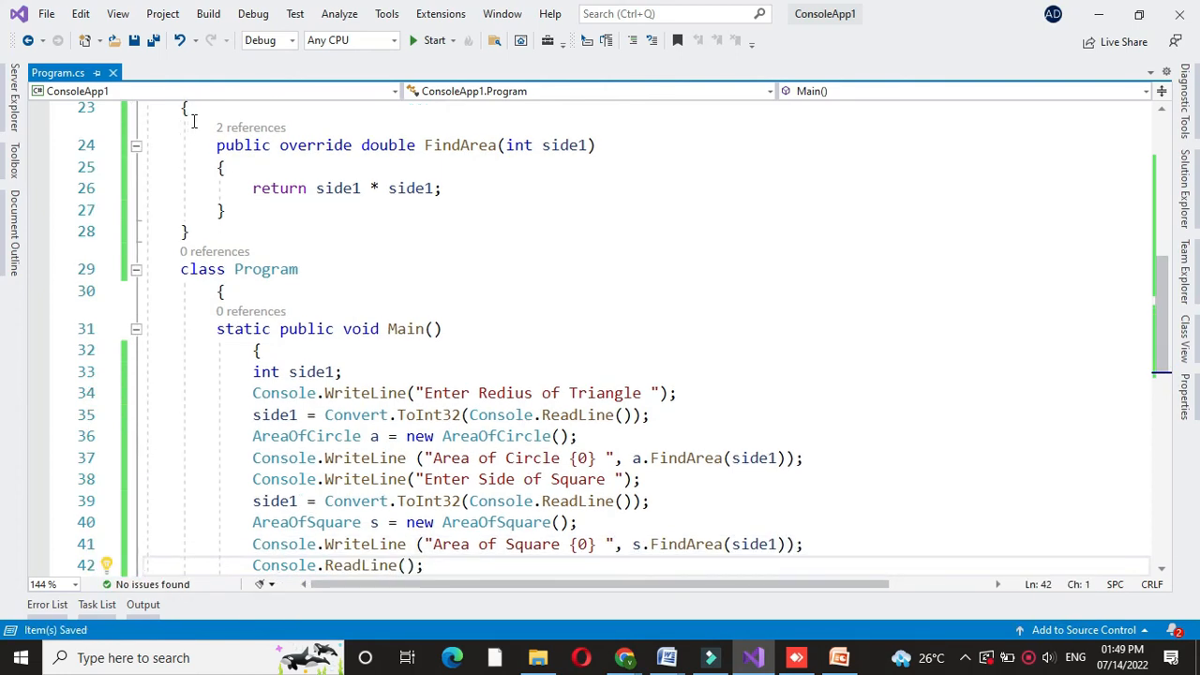
click(431, 39)
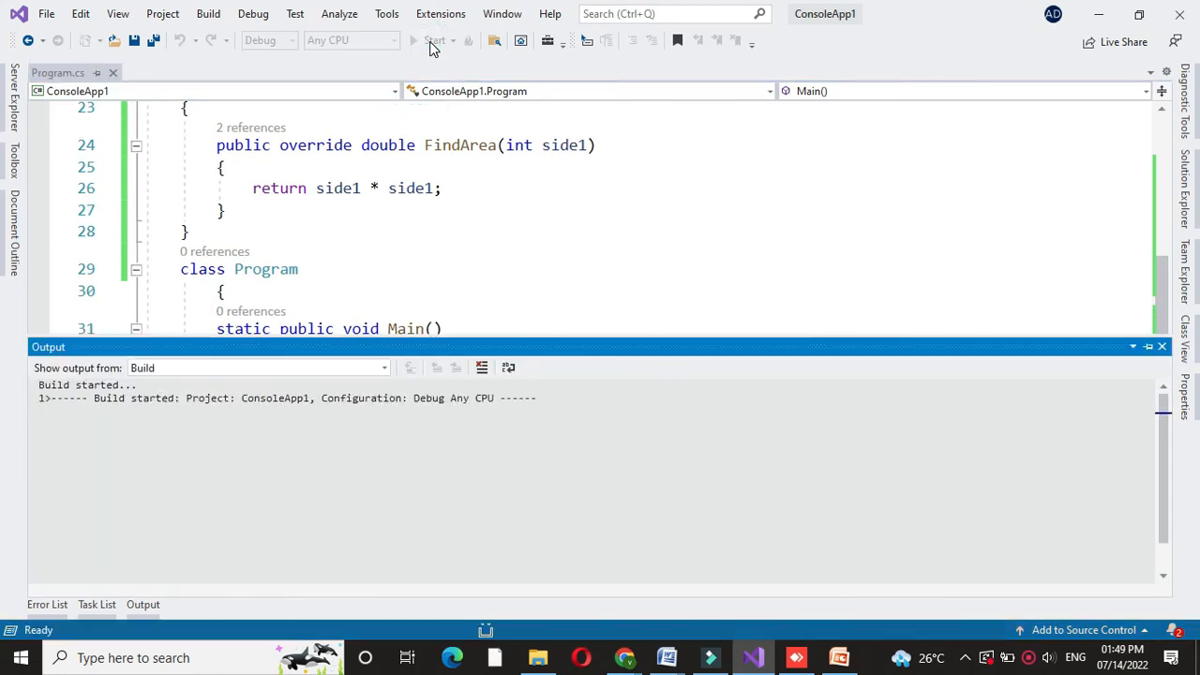
click(433, 41)
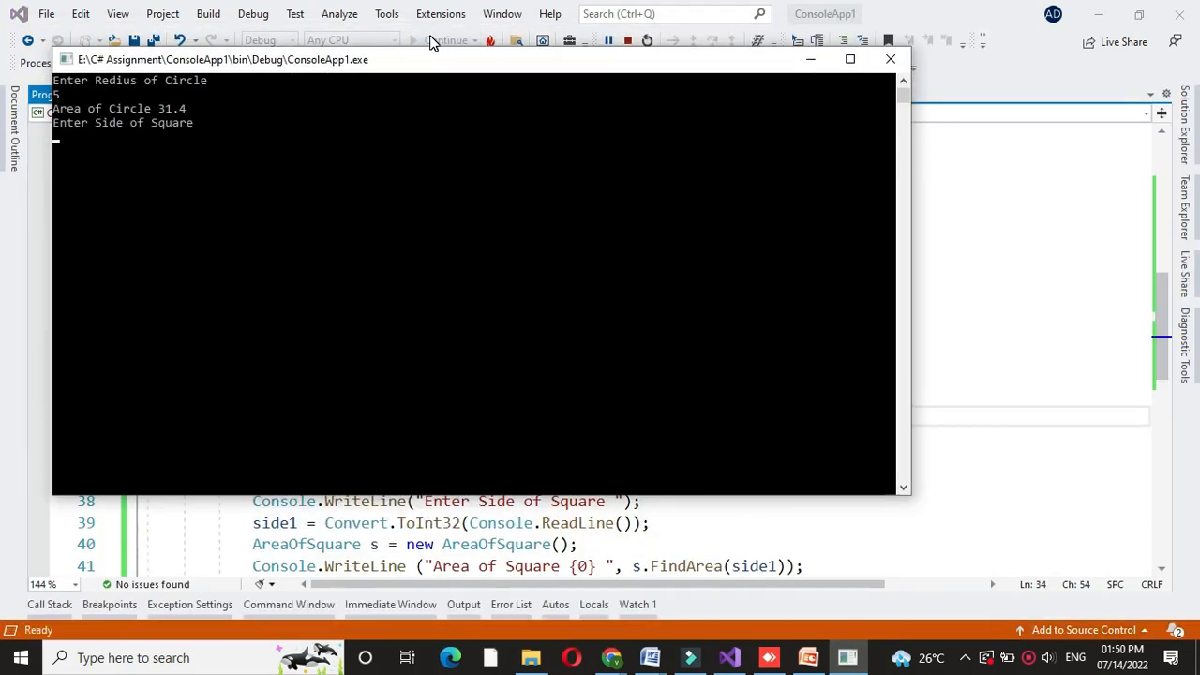
Enter 5 as the square's side so the console reports Area of Square 25
text(5)
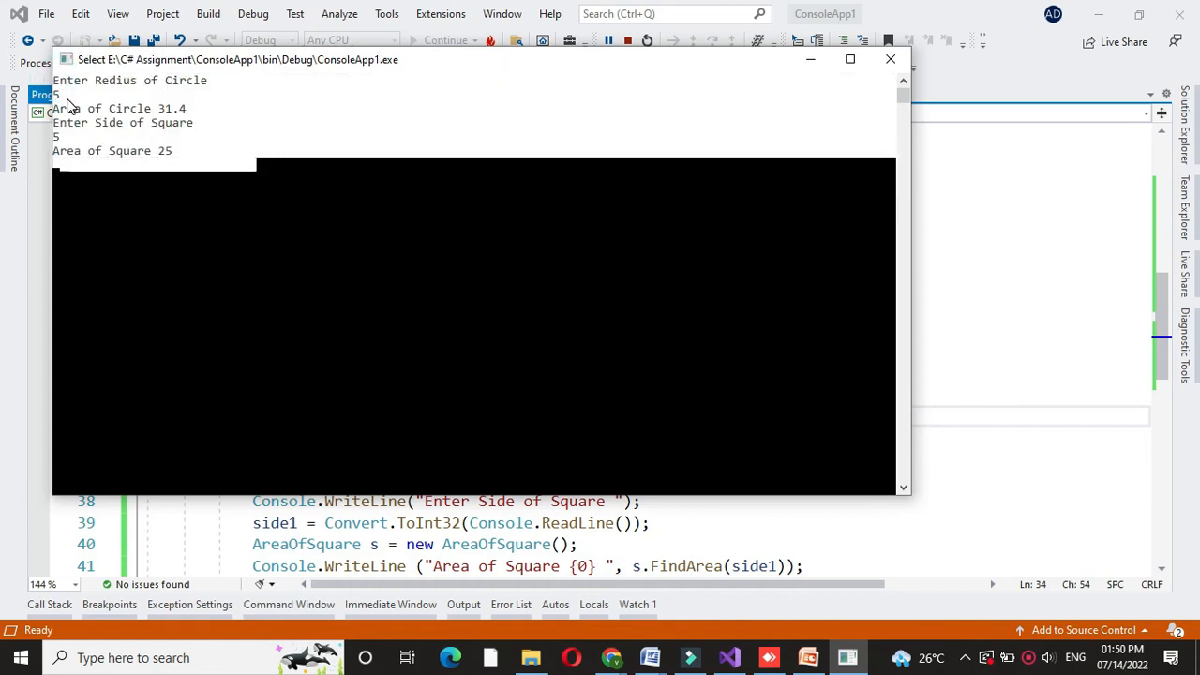
mouse_move(146, 90)
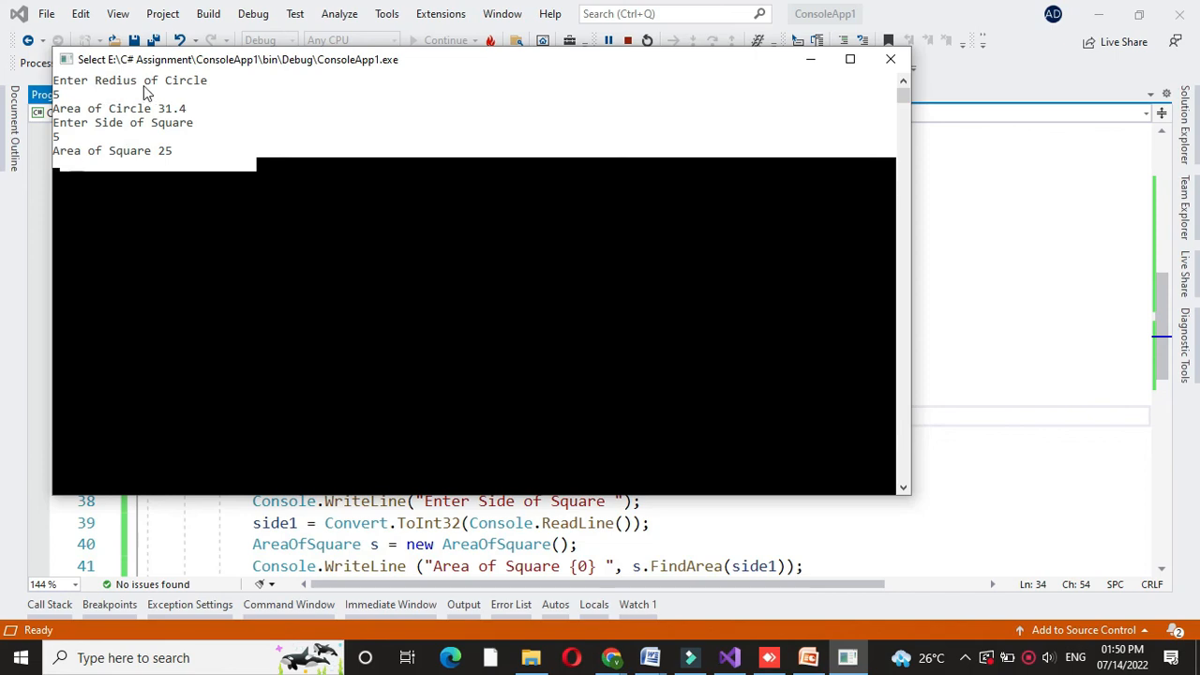
mouse_move(71, 103)
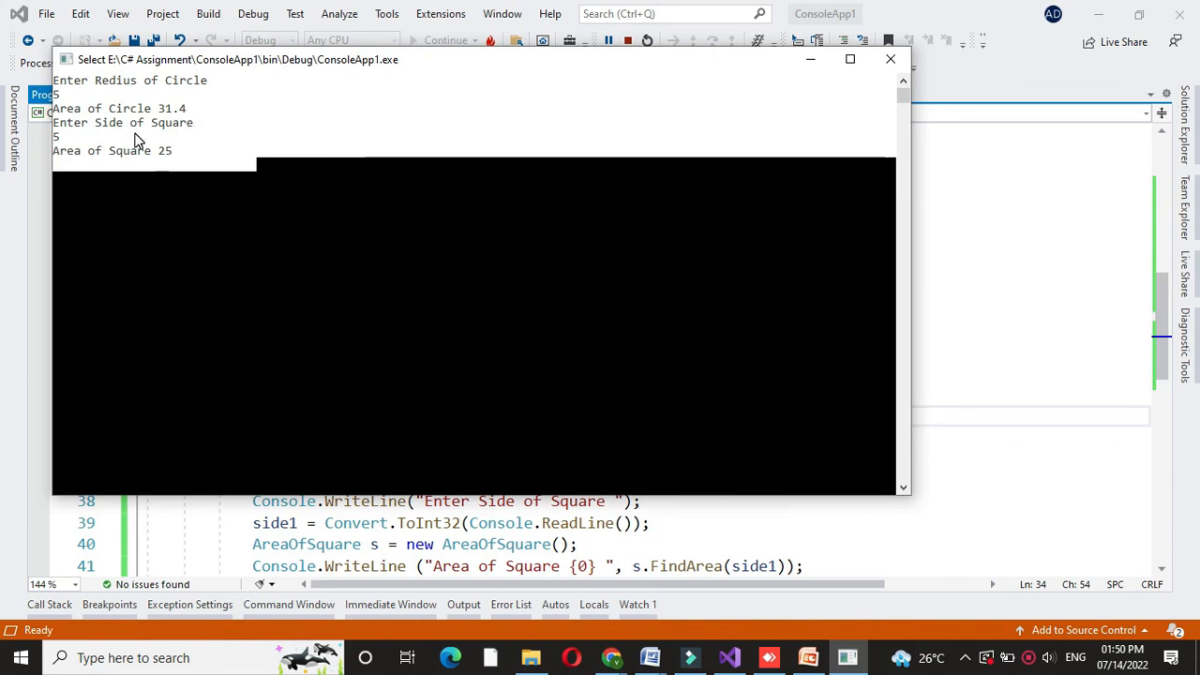
mouse_move(94, 168)
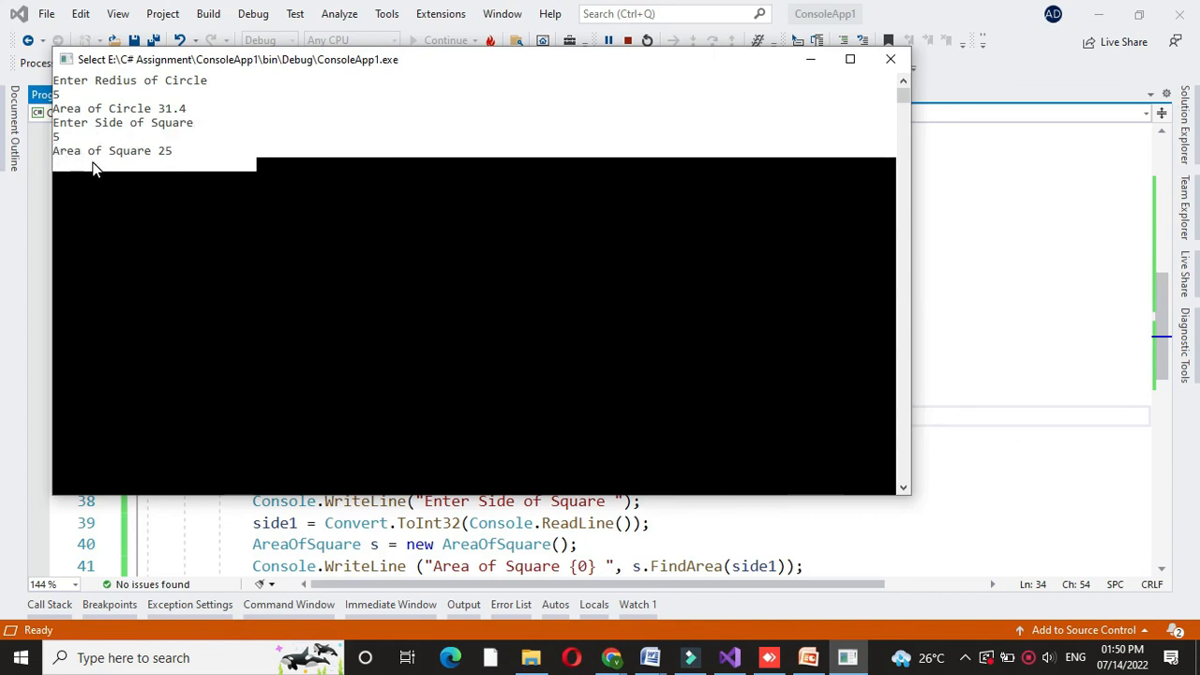